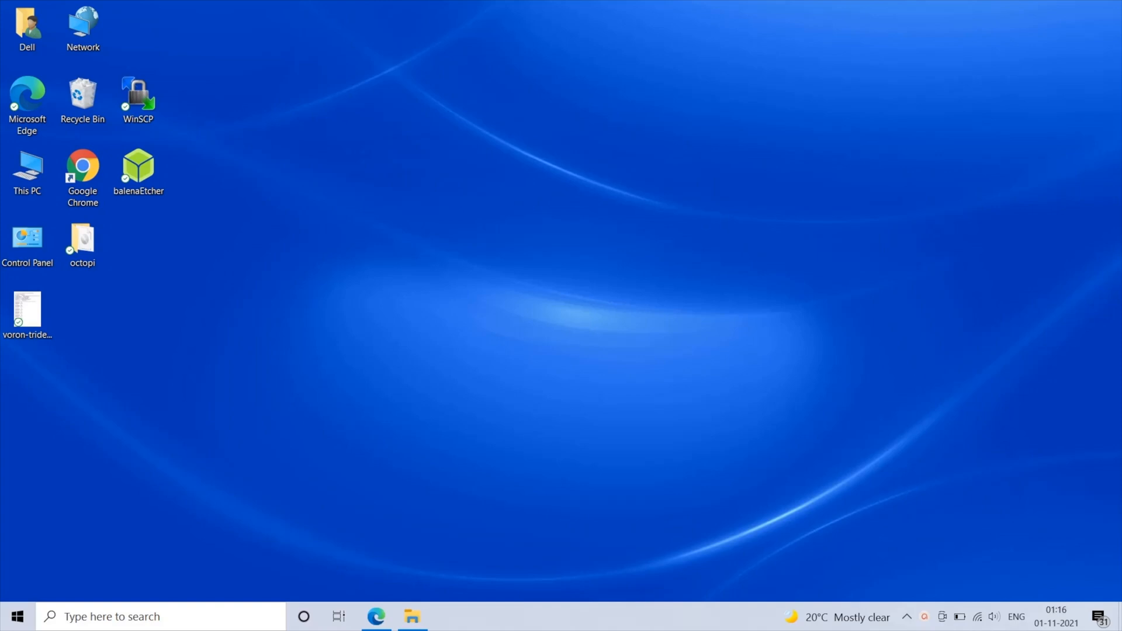
pyautogui.moveTo(378, 401)
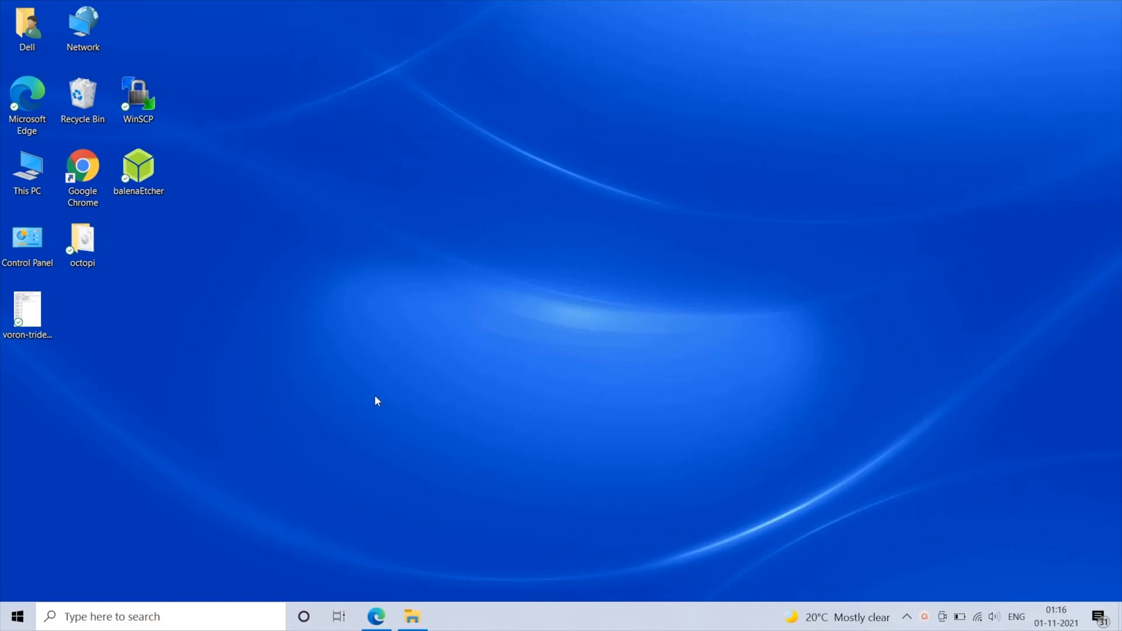
# Bring up the Windows Start search panel from the taskbar to find PuTTY.
pyautogui.click(160, 617)
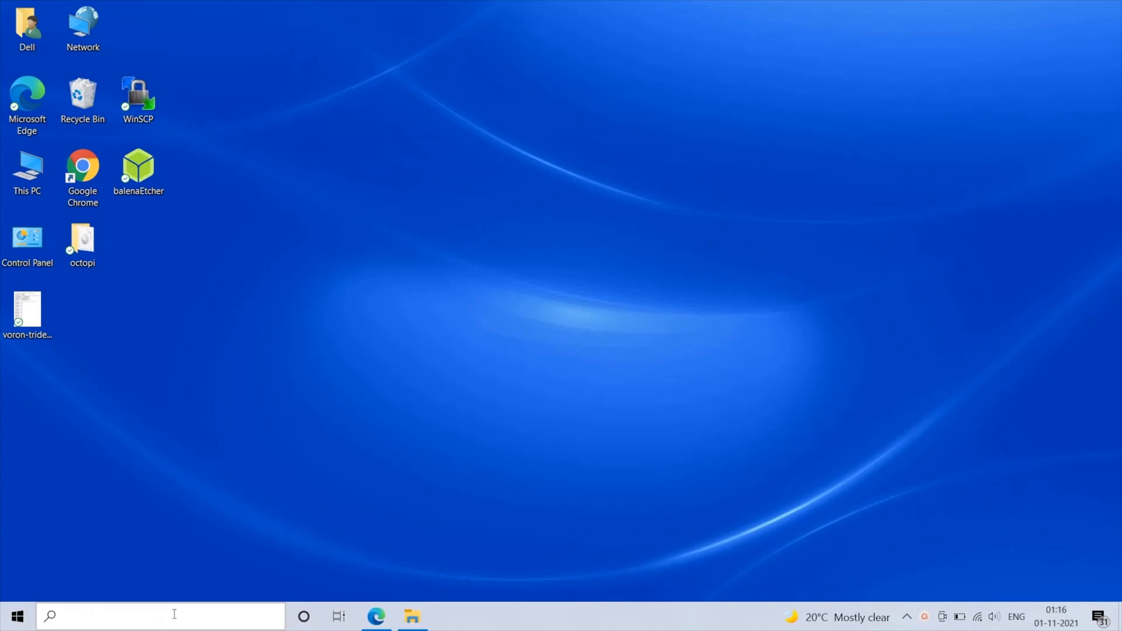
pyautogui.click(161, 616)
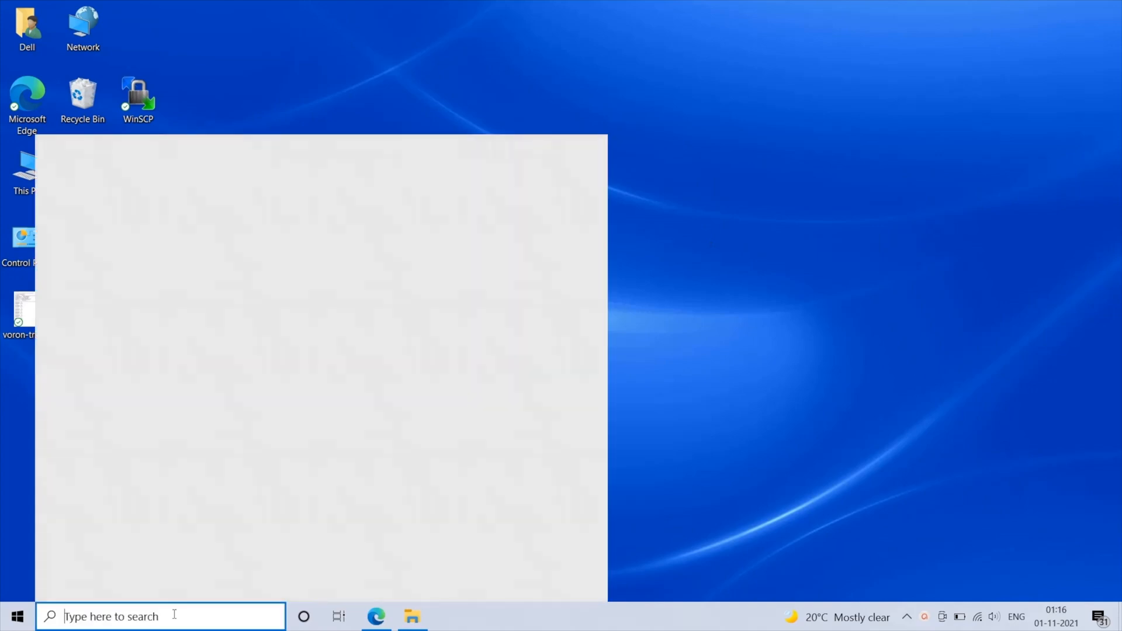
pyautogui.click(160, 616)
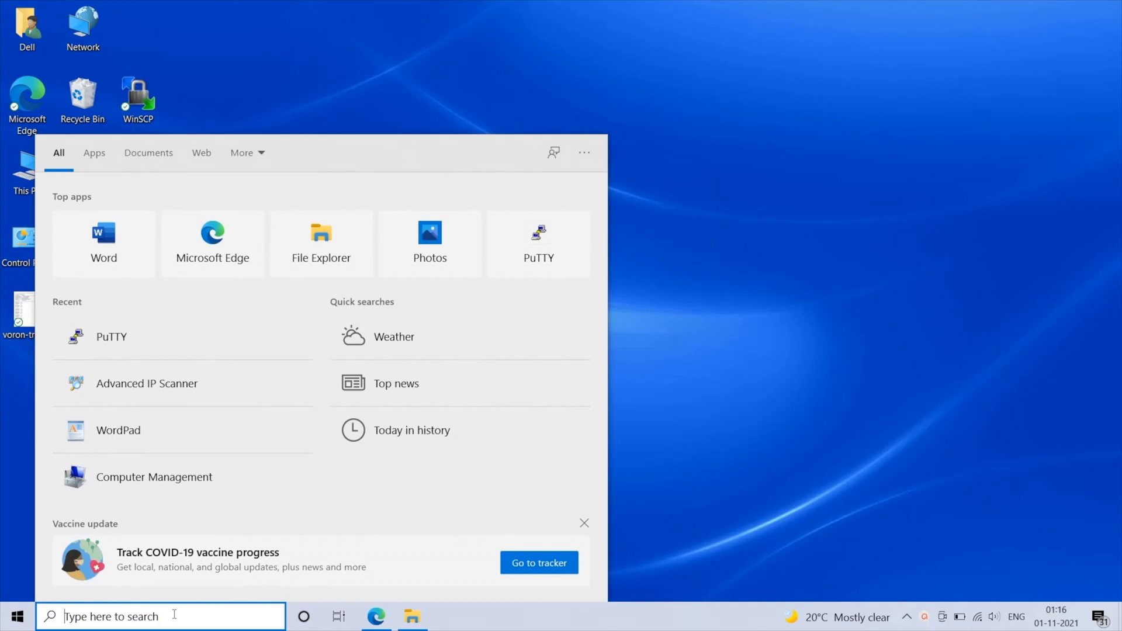
pyautogui.moveTo(165, 537)
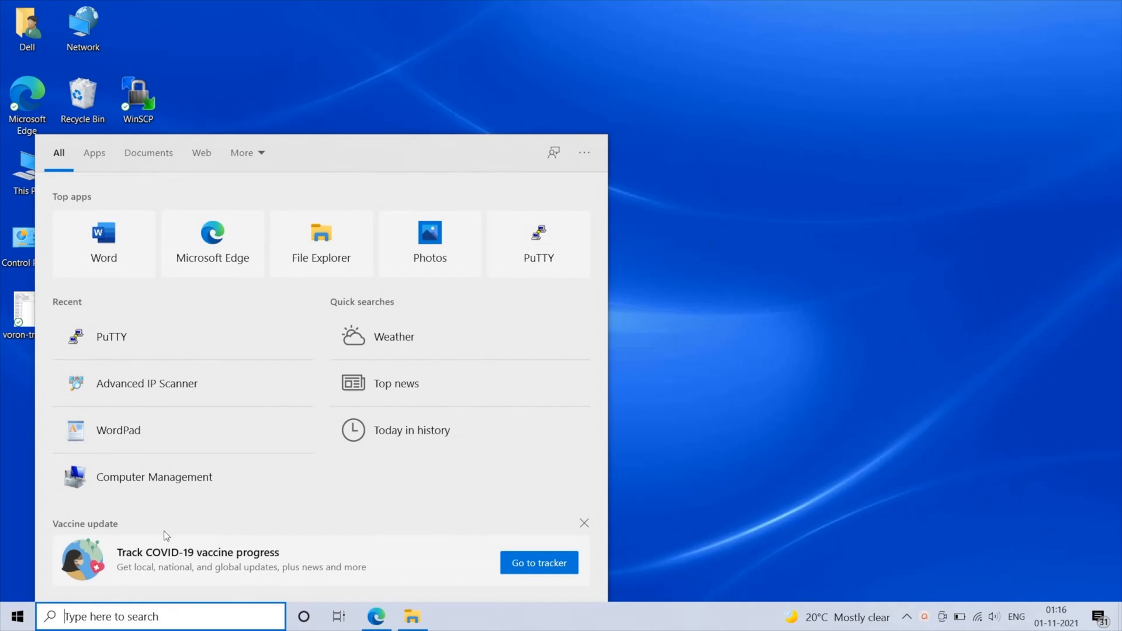
pyautogui.moveTo(138, 330)
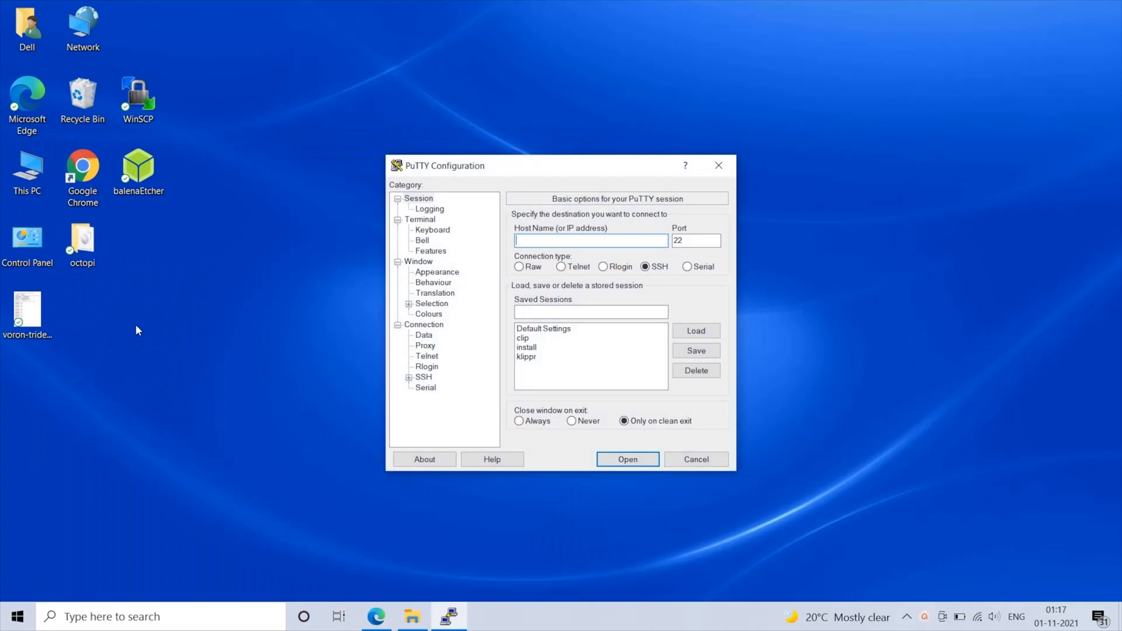
pyautogui.moveTo(279, 286)
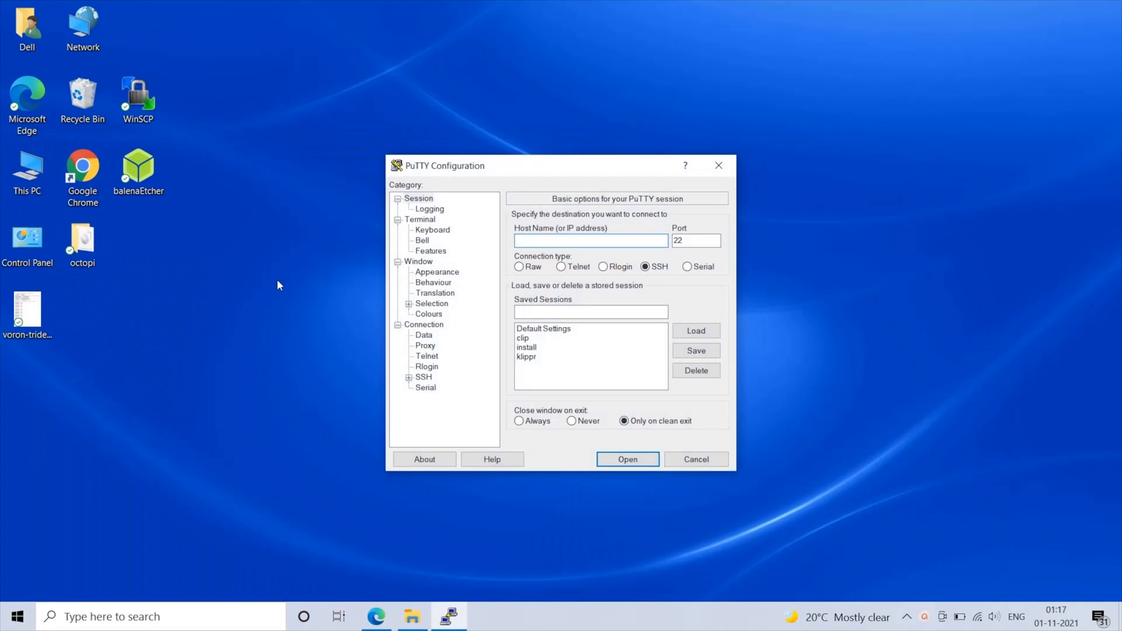
pyautogui.moveTo(344, 262)
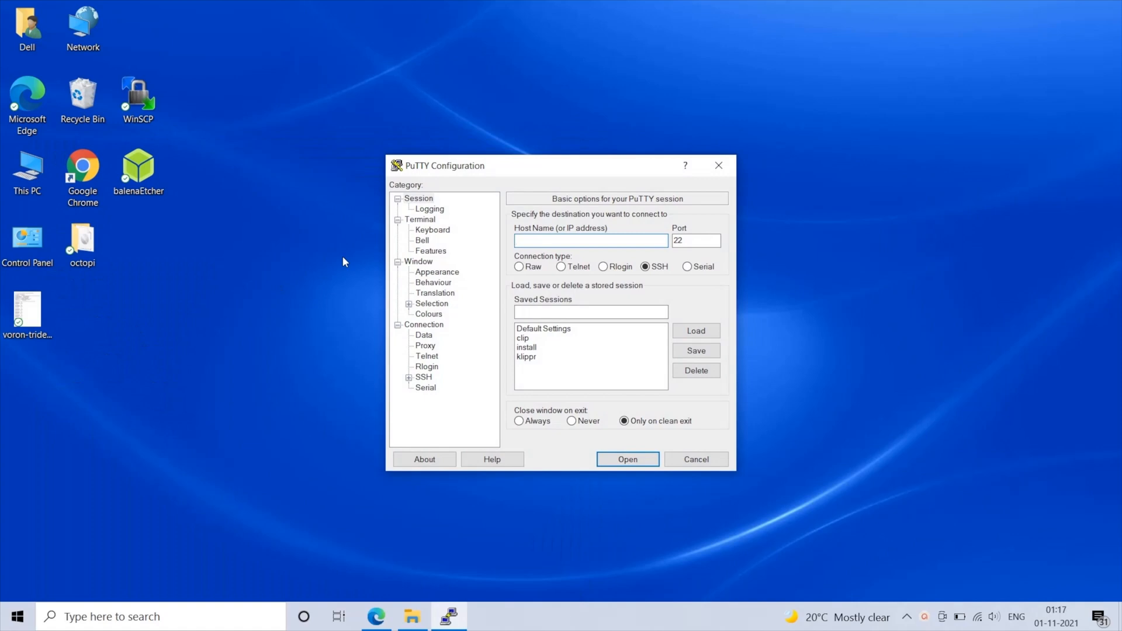
# Enter the Pi's IP address (192...) as the SSH host and start the connection.
pyautogui.write('1')
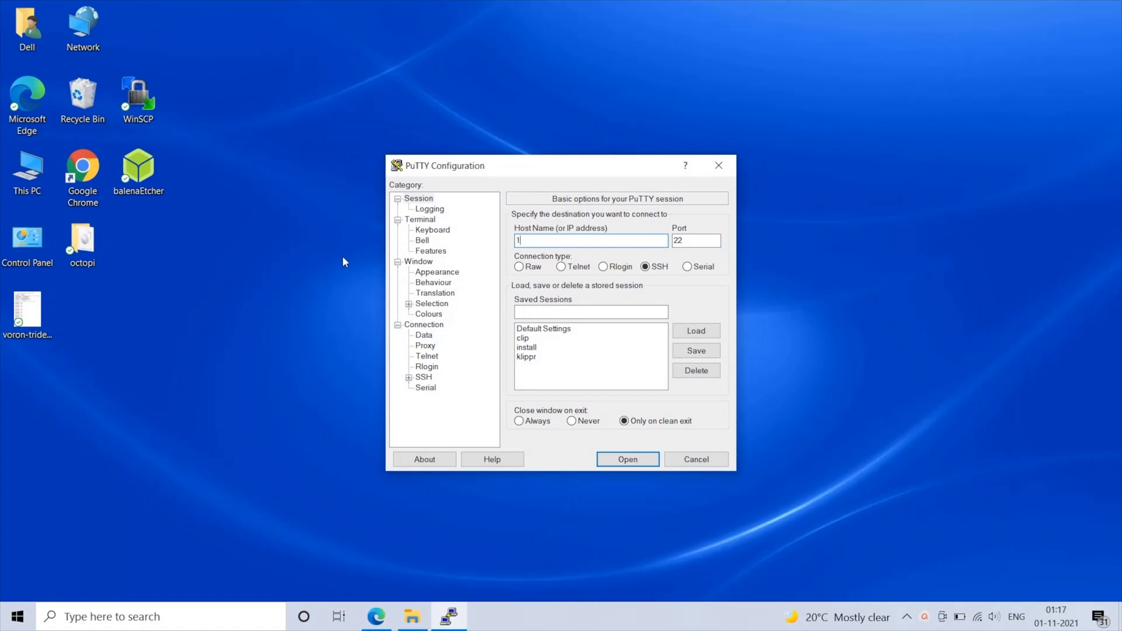
pyautogui.write('6')
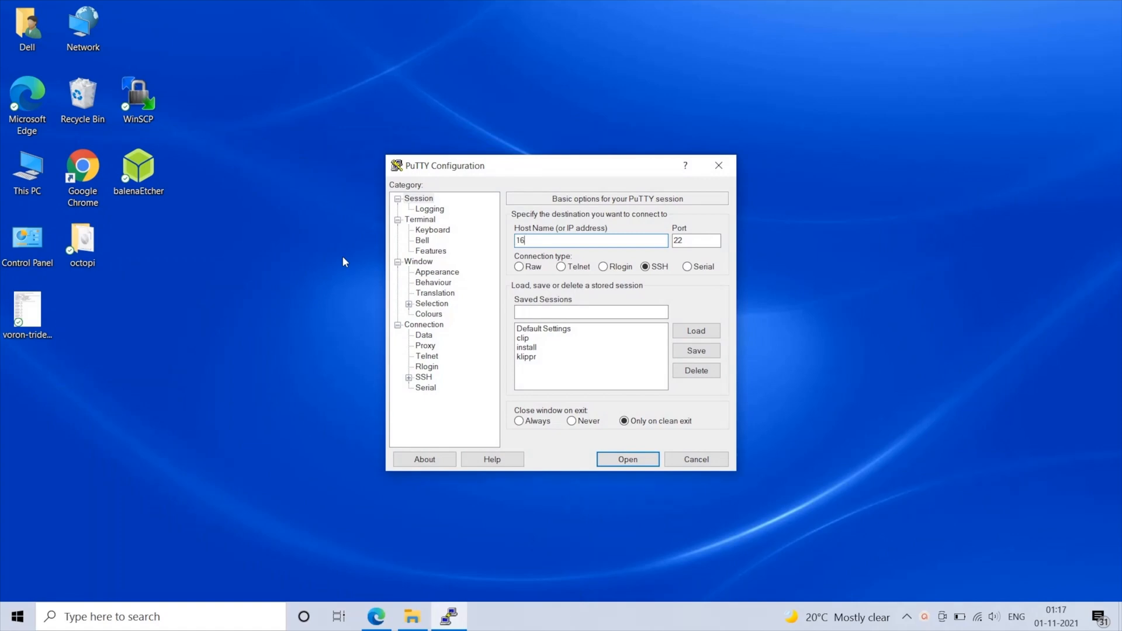
pyautogui.write('92')
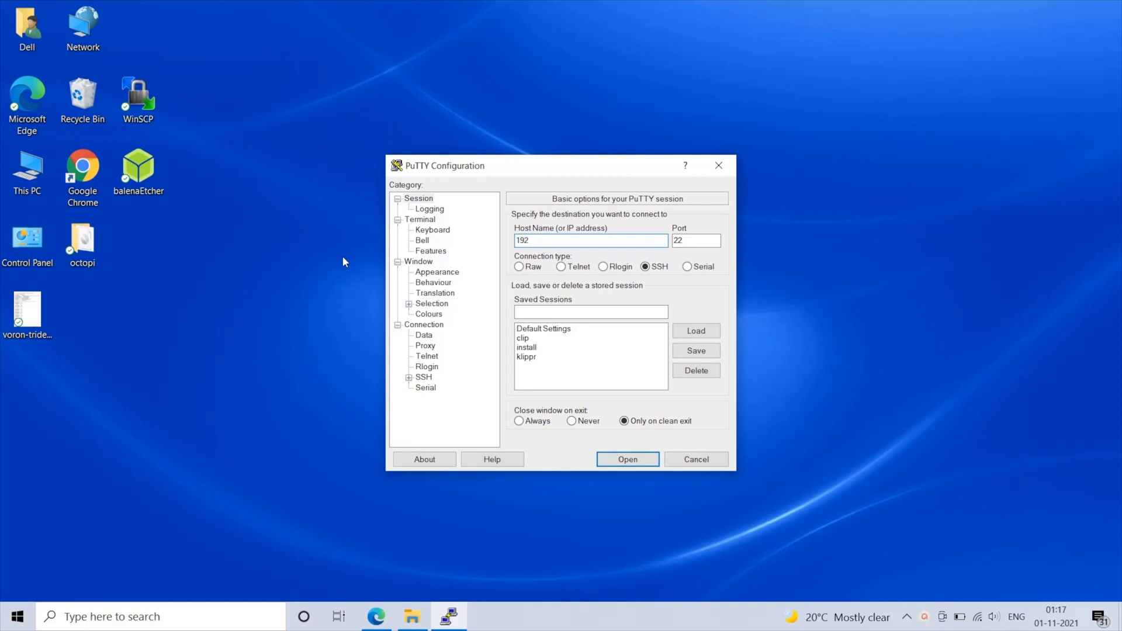
pyautogui.click(626, 459)
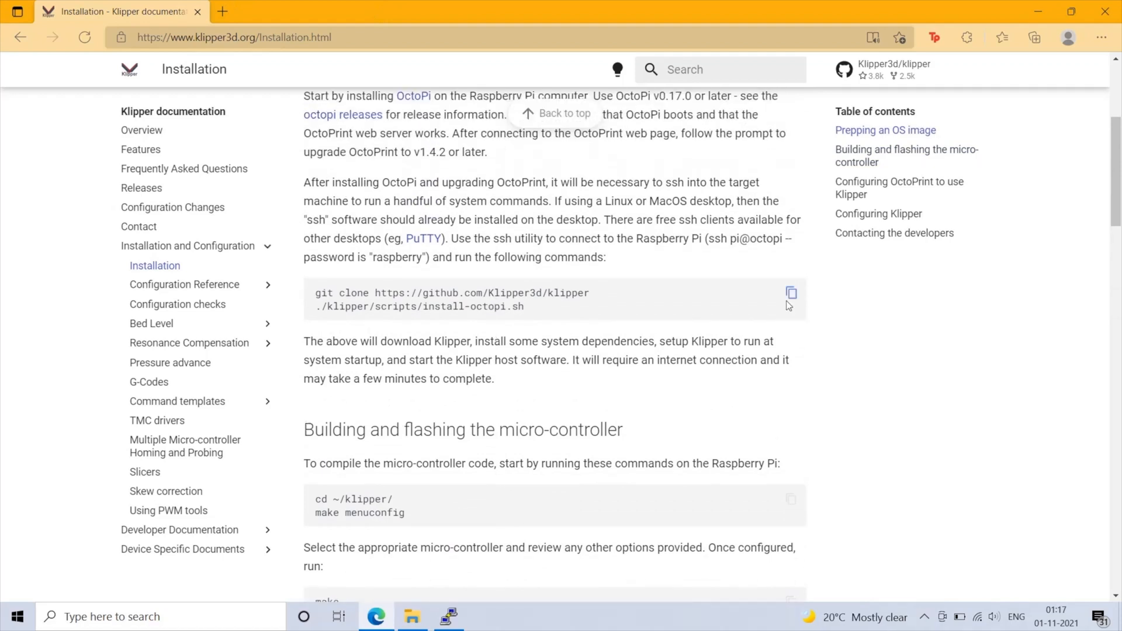
# Copy the git clone and install-octopi.sh commands and paste them into the PuTTY terminal.
pyautogui.click(791, 294)
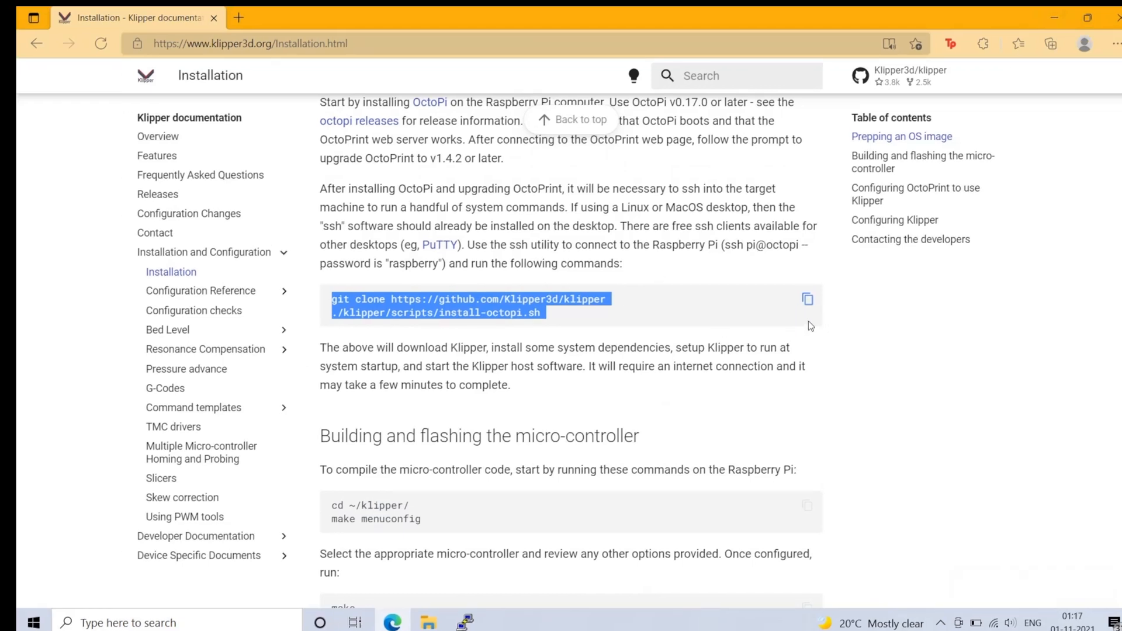
pyautogui.click(808, 299)
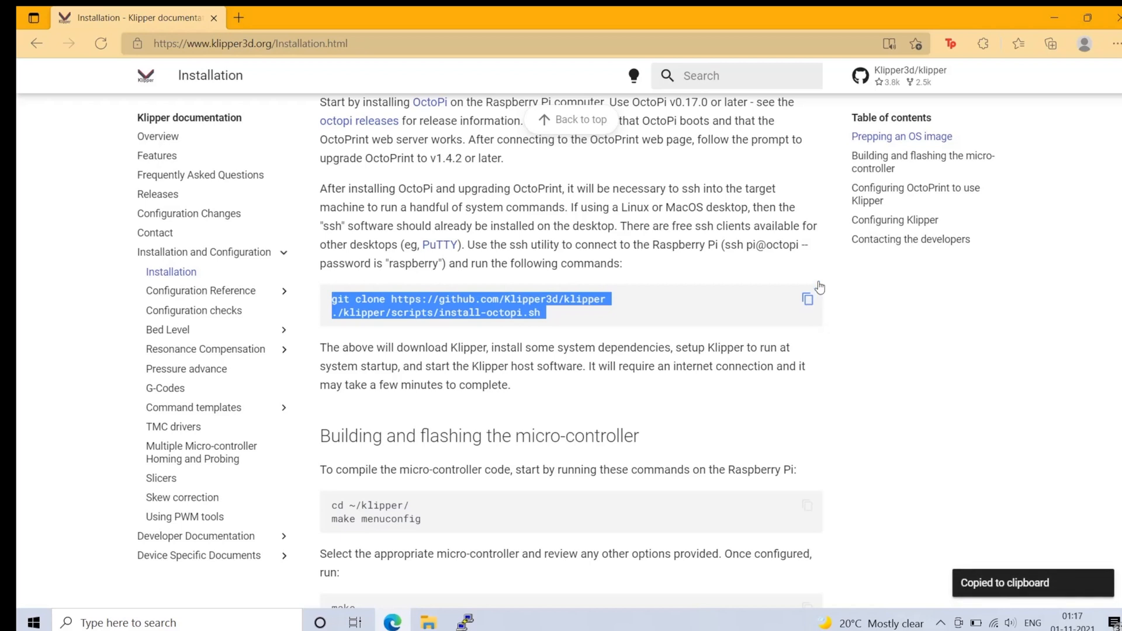
pyautogui.click(465, 622)
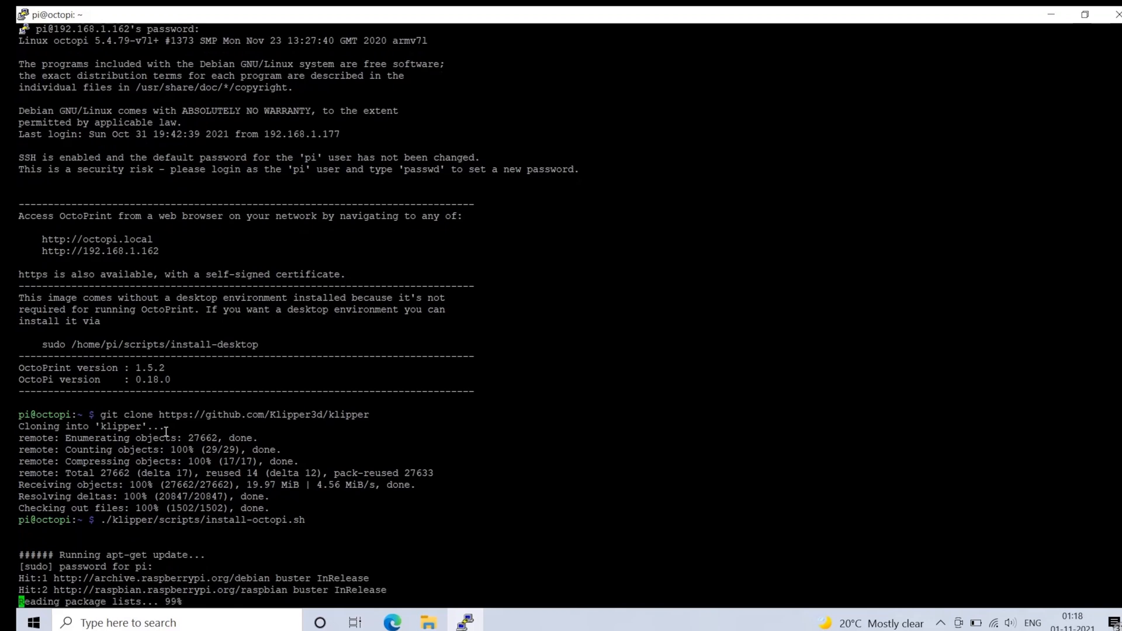
# Follow the install-octopi.sh output as it installs packages and the Python environment.
pyautogui.scroll(-3)
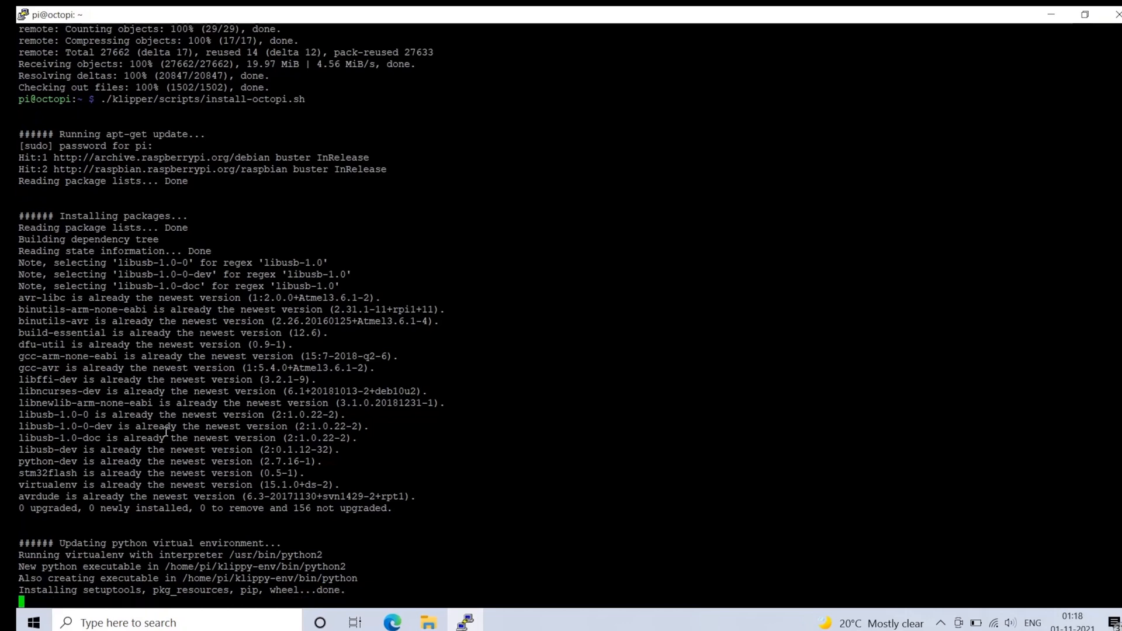
pyautogui.scroll(-3)
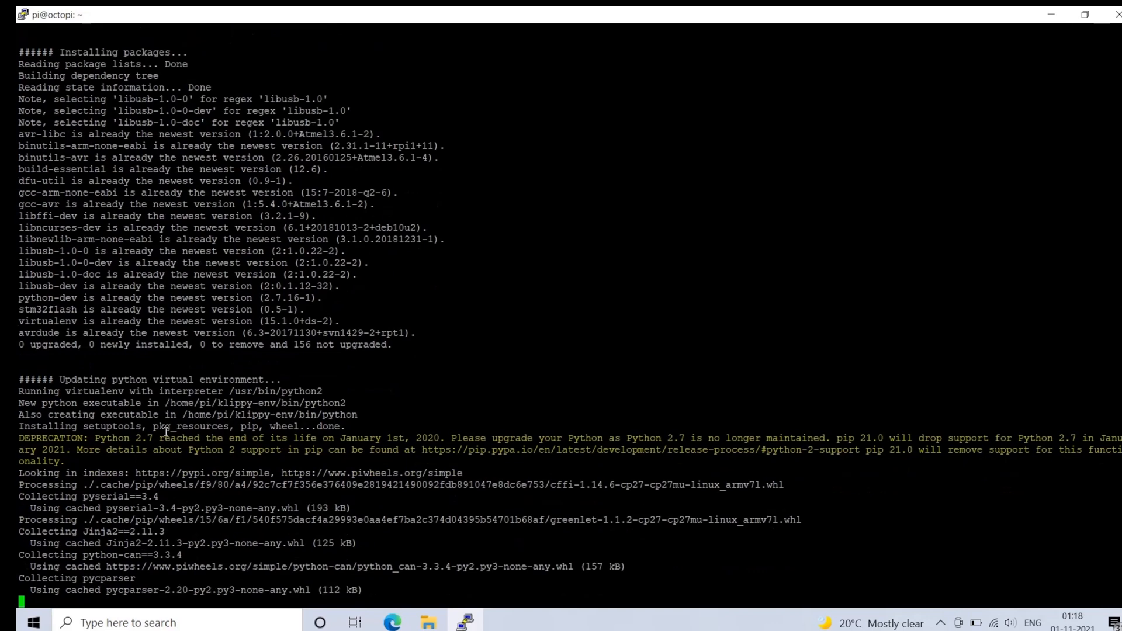
pyautogui.scroll(-3)
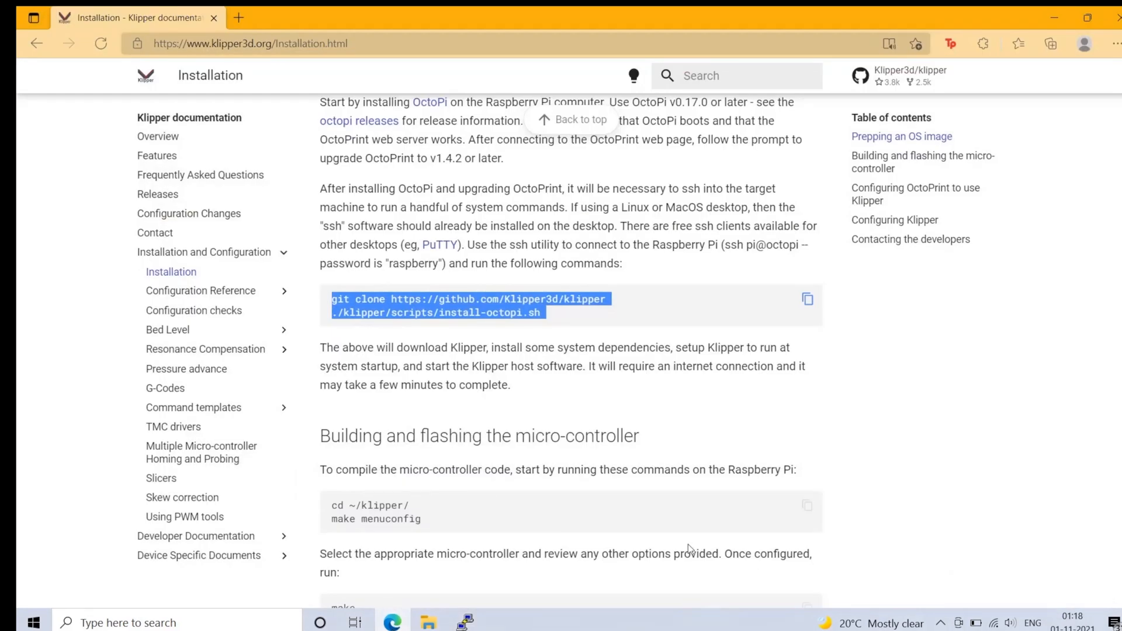
# Copy the 'cd ~/klipper/' and 'make menuconfig' commands from the Installation page.
pyautogui.click(807, 505)
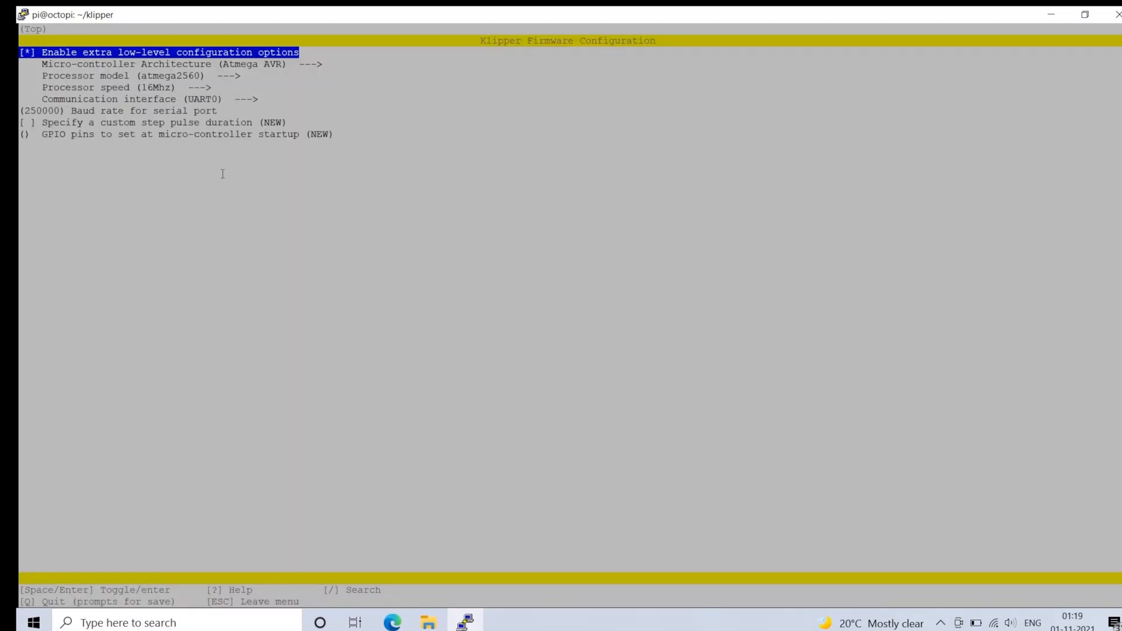
# Select STM32F446 with 32KiB bootloader, 12 MHz crystal and USB PA11/PA12 in menuconfig, then save.
pyautogui.click(107, 63)
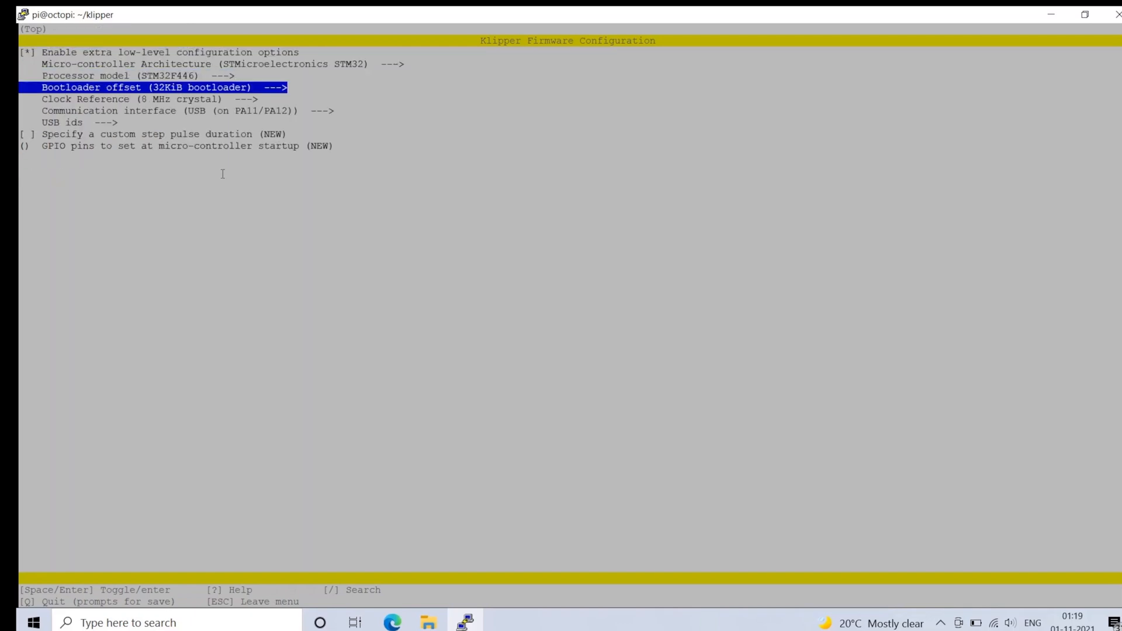
pyautogui.click(148, 98)
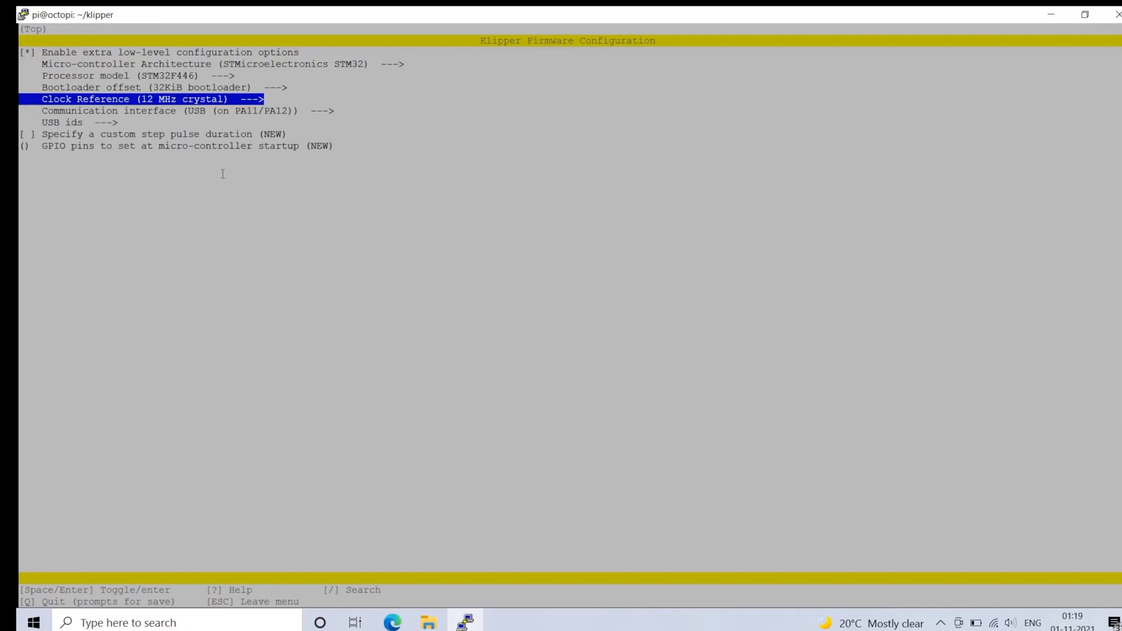
pyautogui.press('Down')
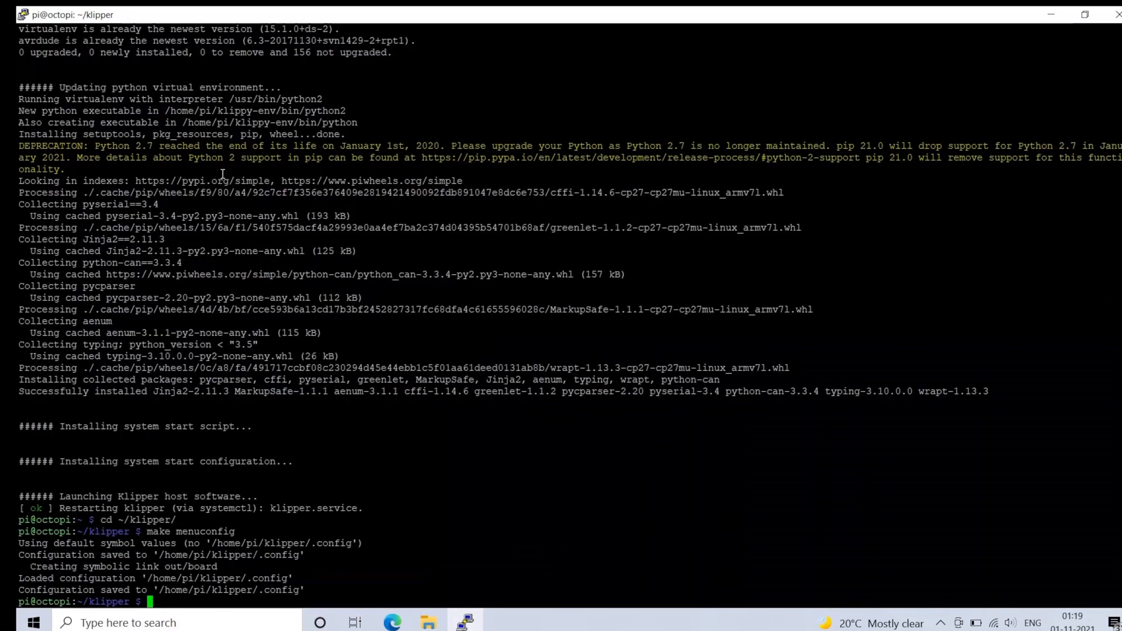
# Run make in ~/klipper and follow the STM32 firmware compilation output.
pyautogui.write('make')
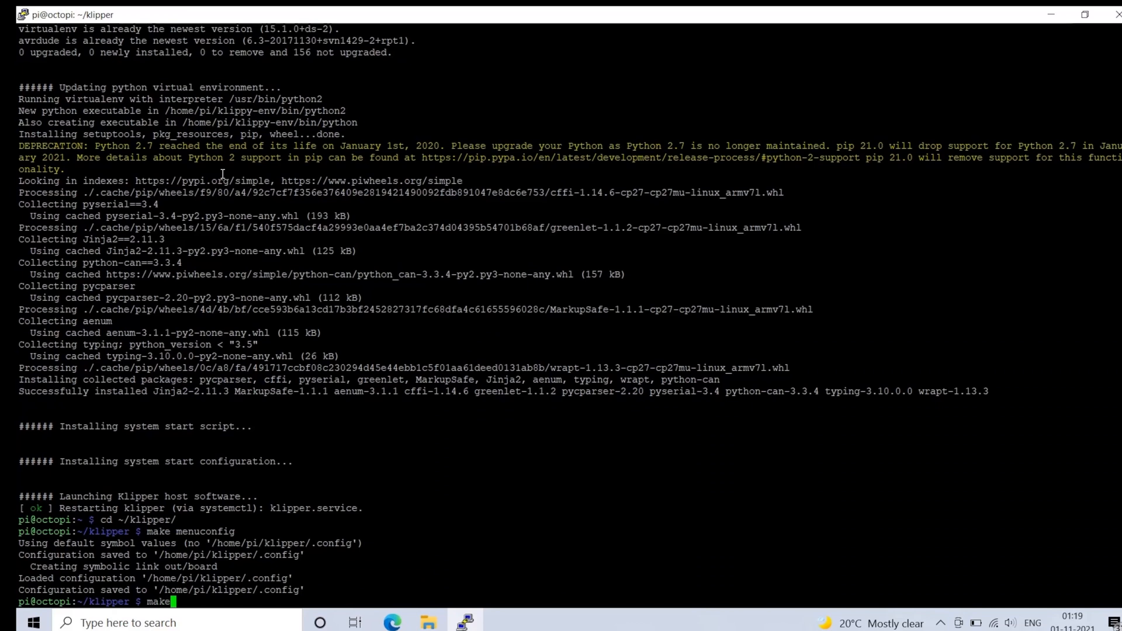
pyautogui.press('Return')
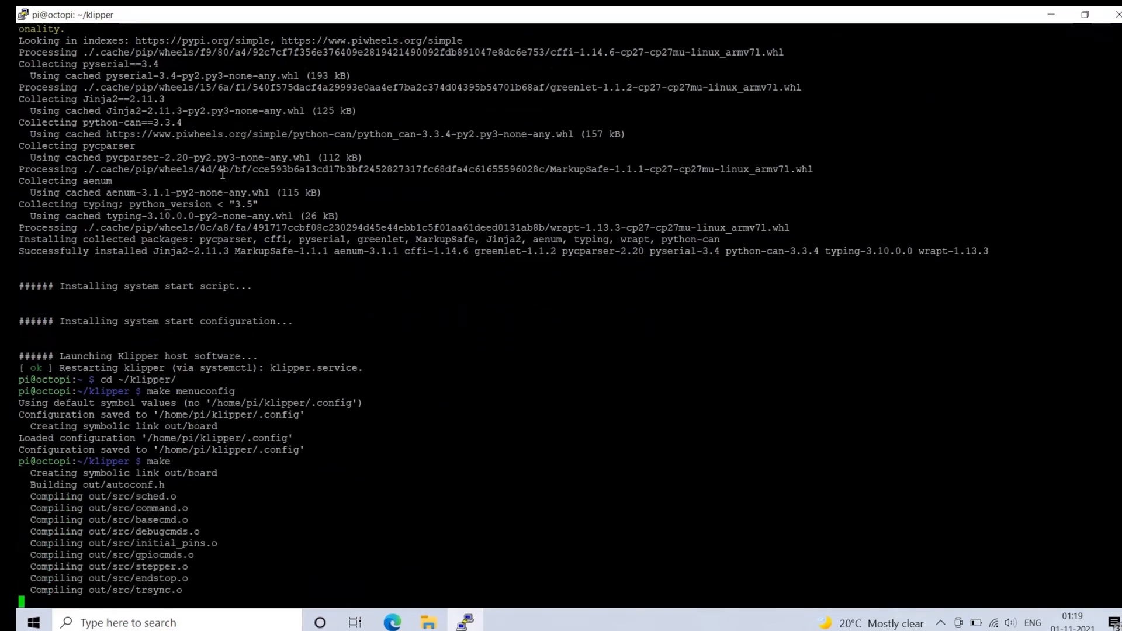
pyautogui.scroll(-3)
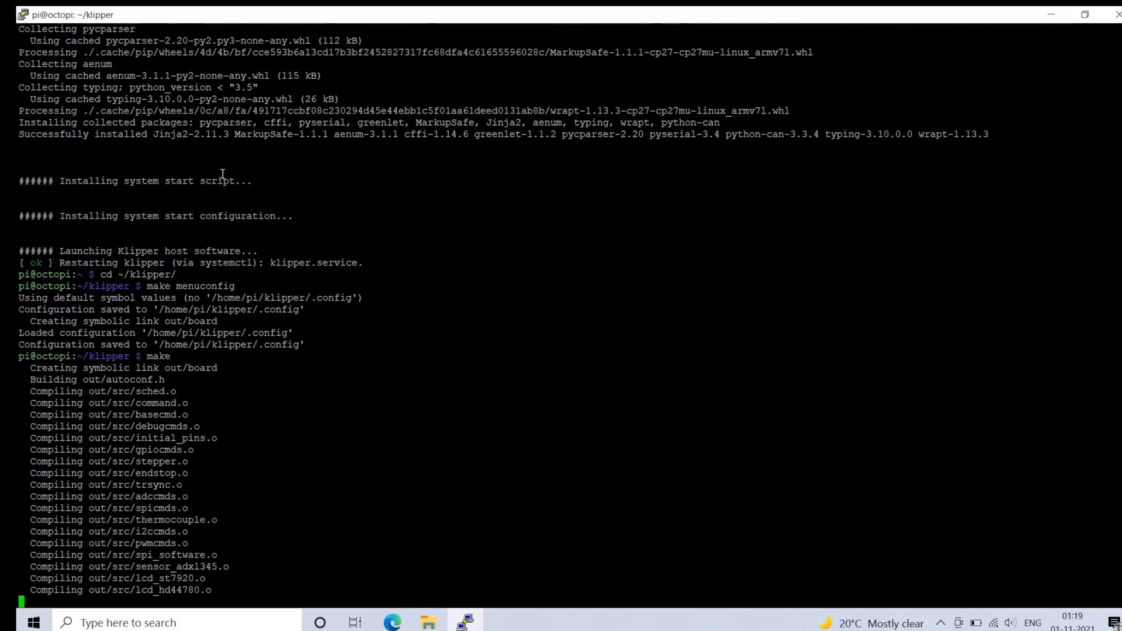
pyautogui.scroll(-3)
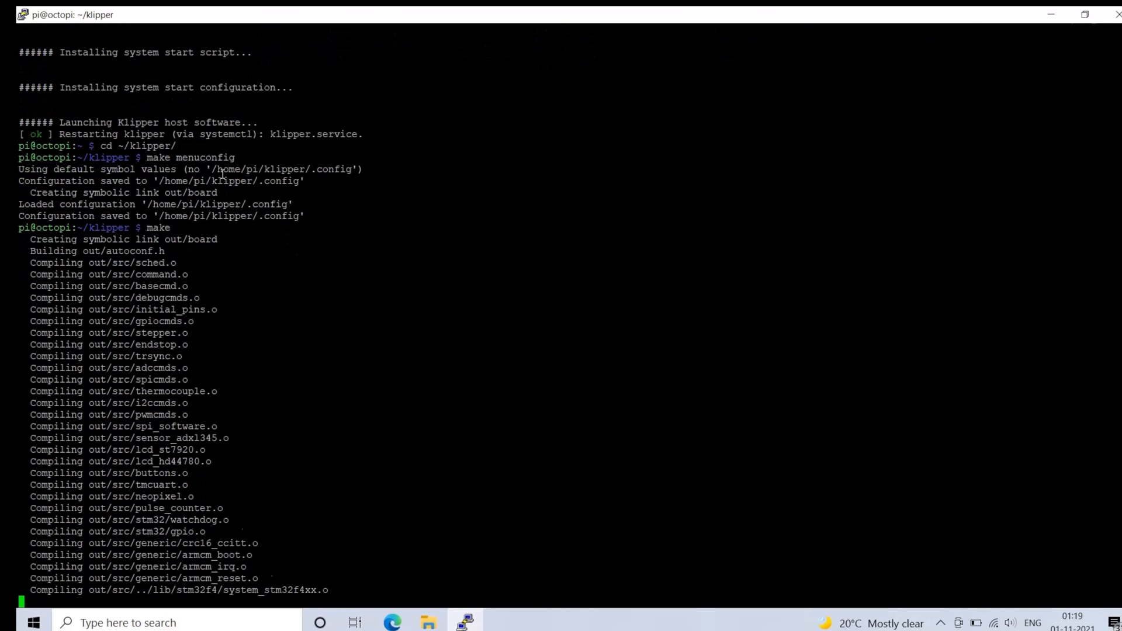
pyautogui.scroll(-3)
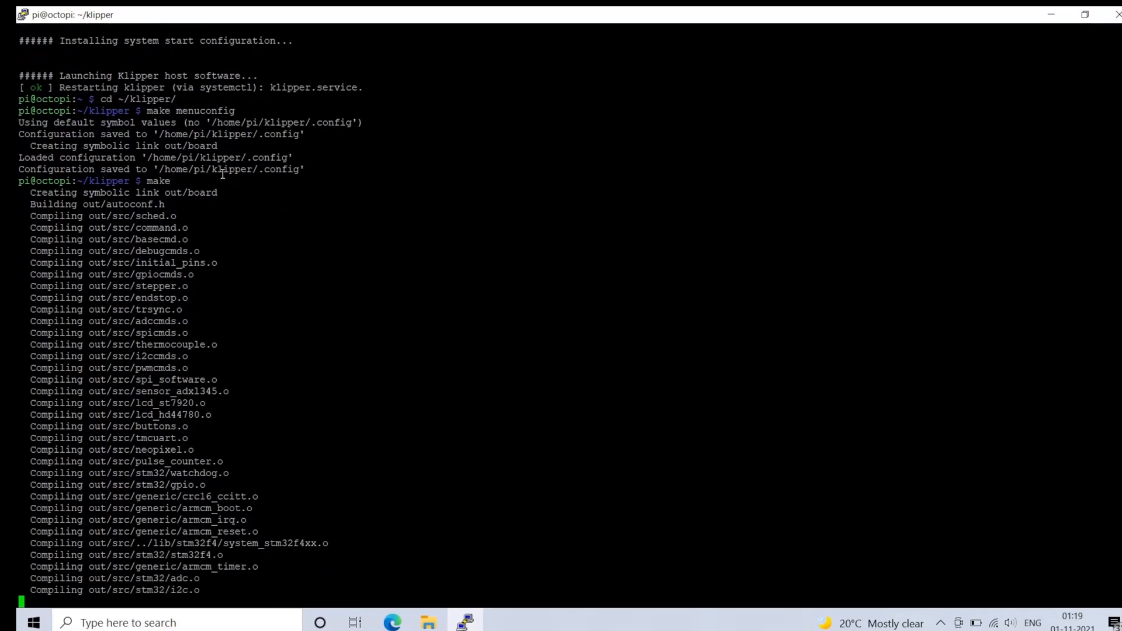
pyautogui.scroll(-3)
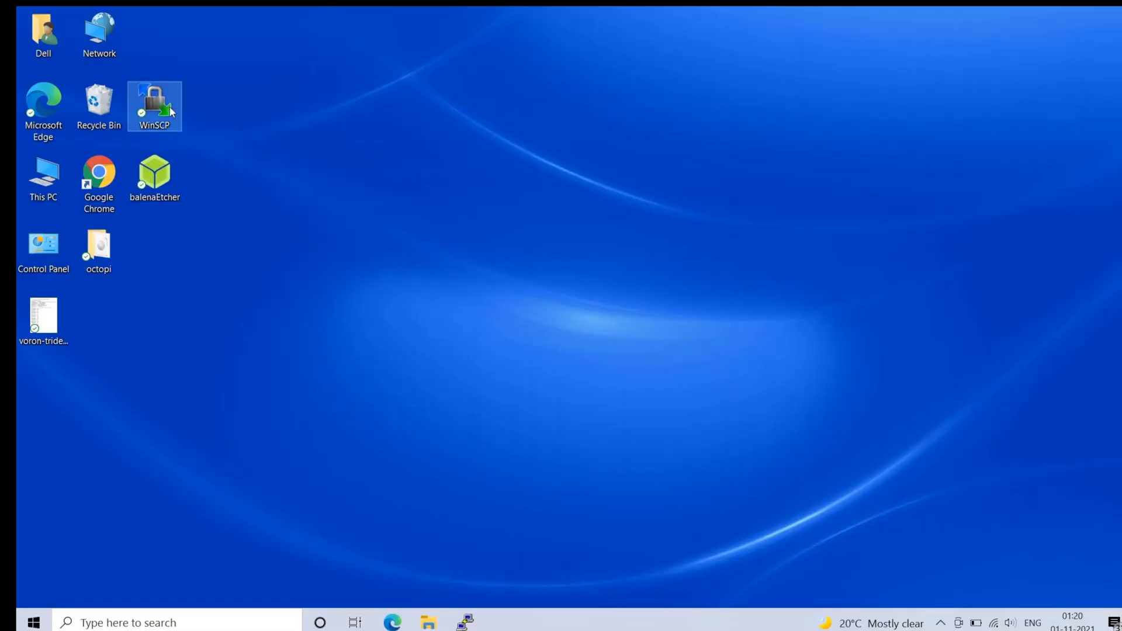
# Launch WinSCP and enter host 192.168.1.162 with user pi and the password.
pyautogui.doubleClick(155, 106)
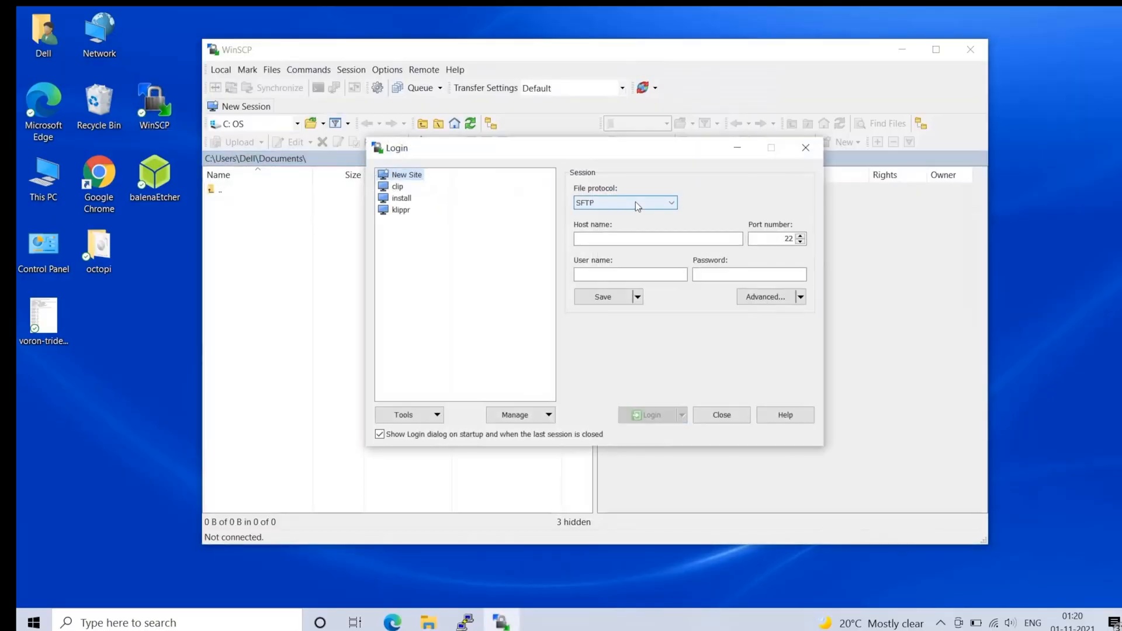
pyautogui.click(657, 238)
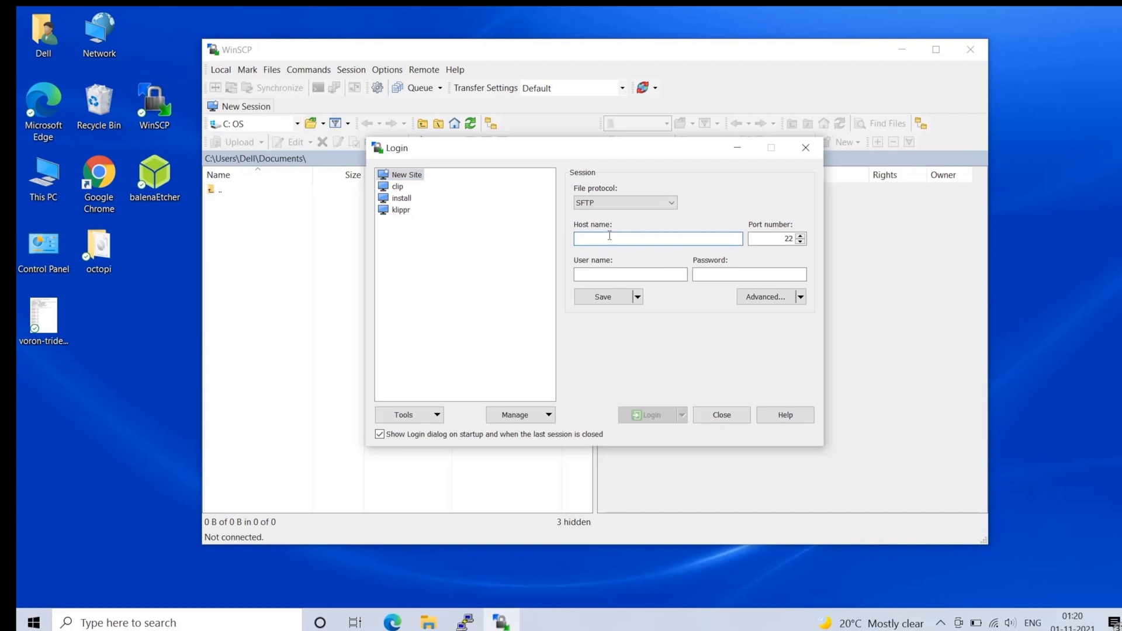
pyautogui.write('192.168')
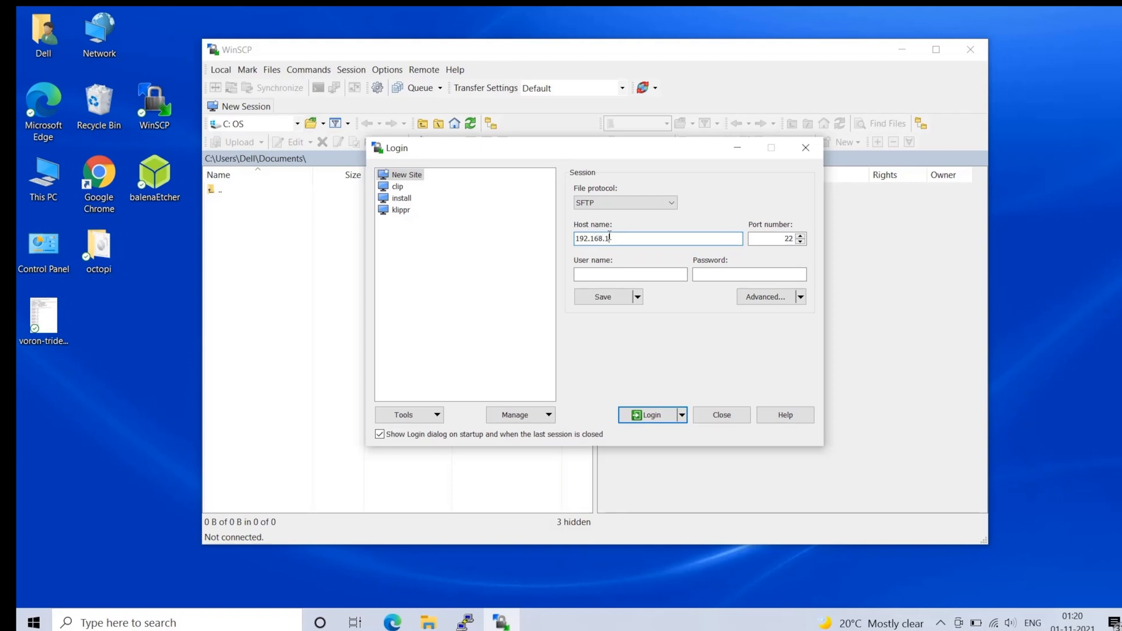
pyautogui.write('.162')
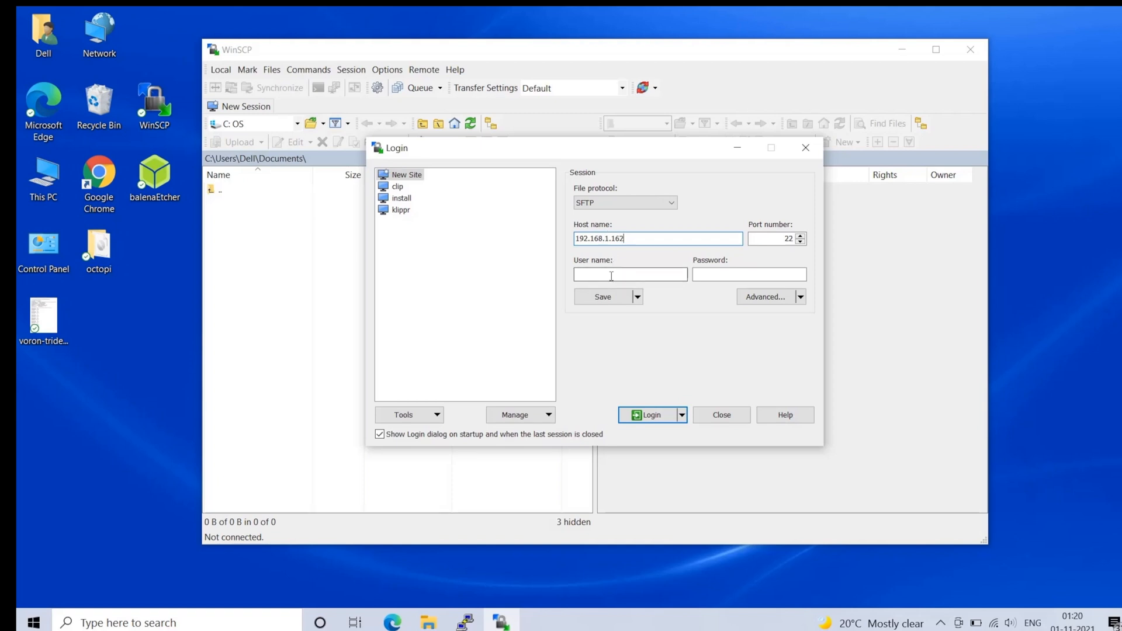
pyautogui.write('pi')
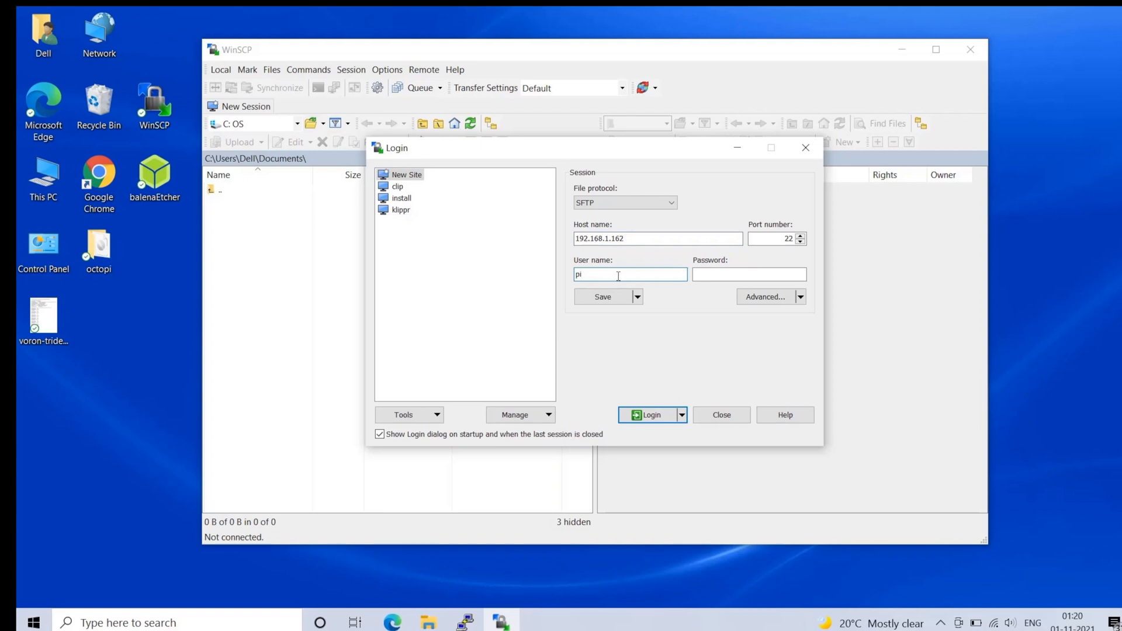
pyautogui.click(748, 274)
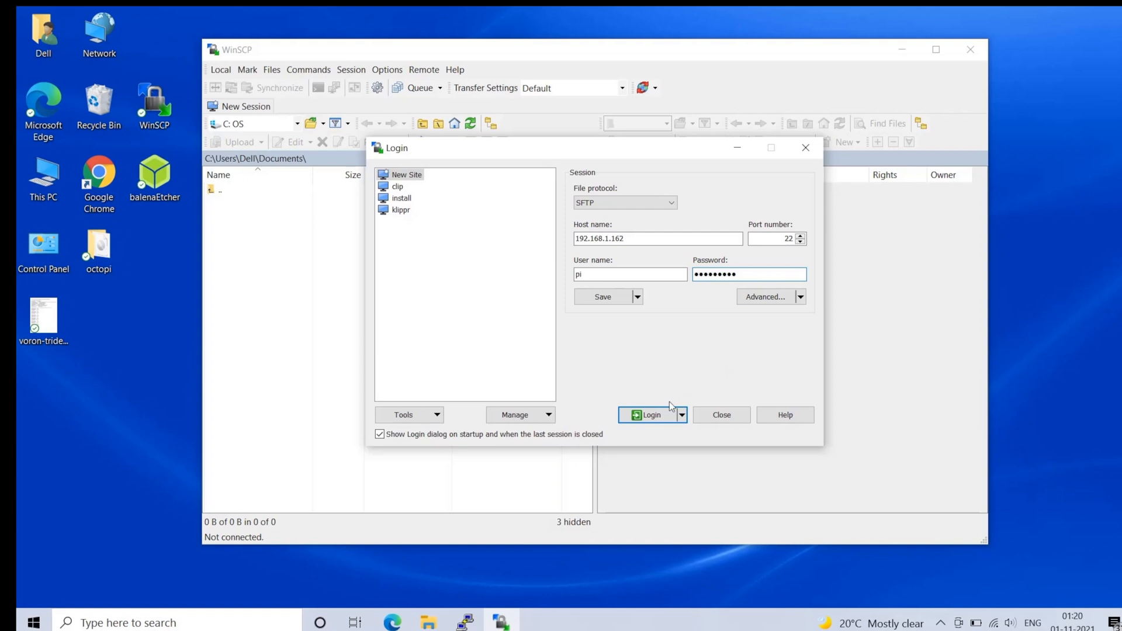
# Log in to the Pi, accept its new host key and open a folder in the home directory.
pyautogui.click(651, 415)
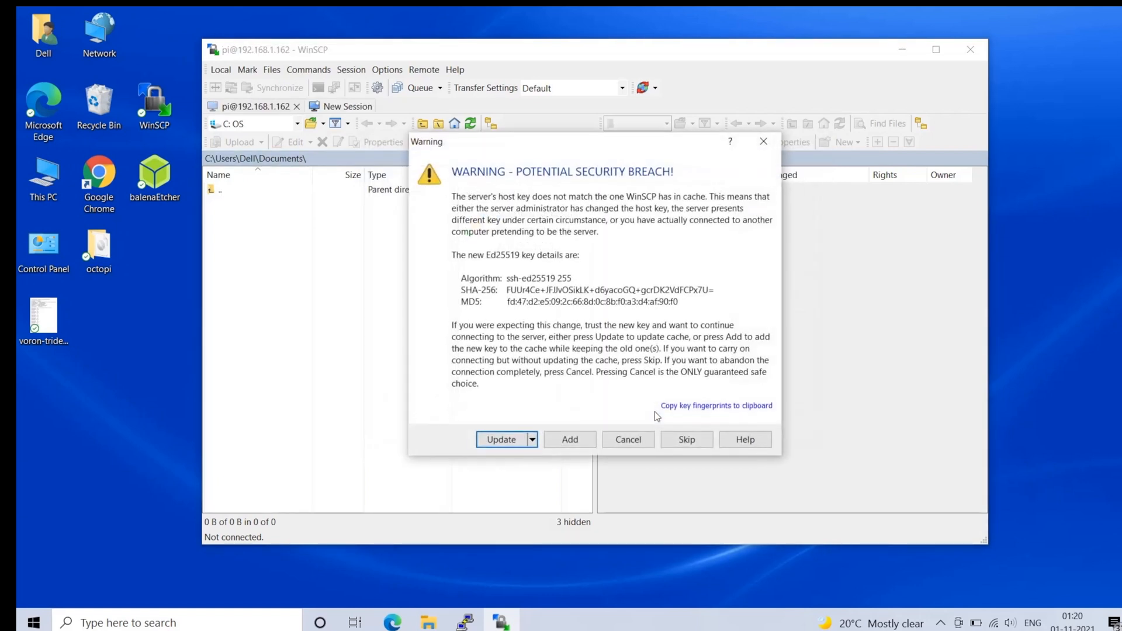
pyautogui.click(502, 439)
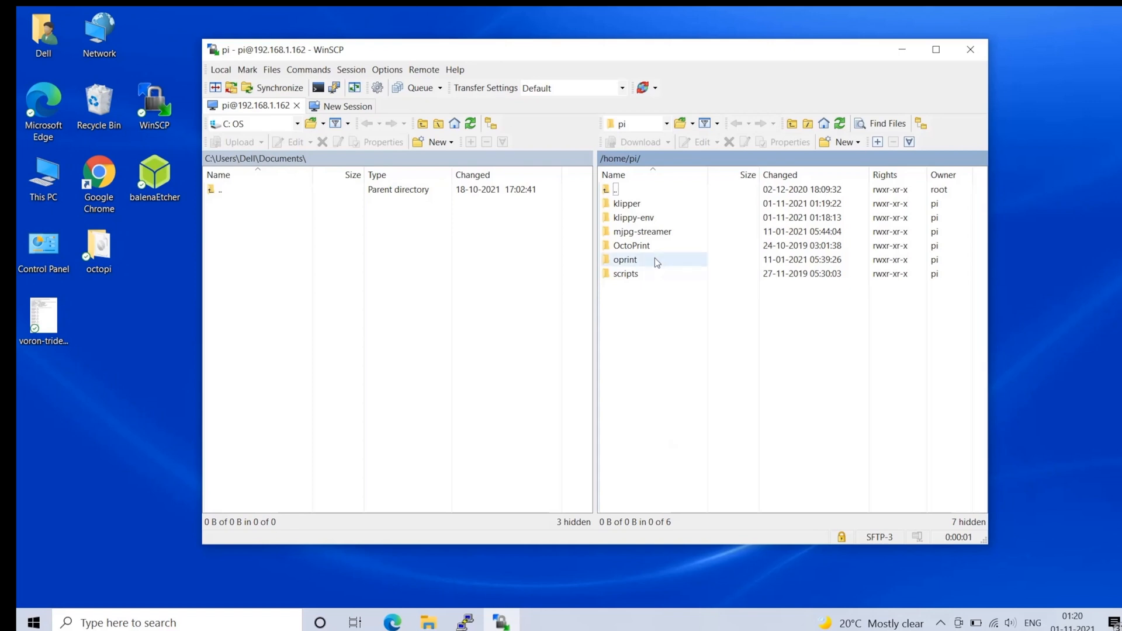
pyautogui.doubleClick(626, 203)
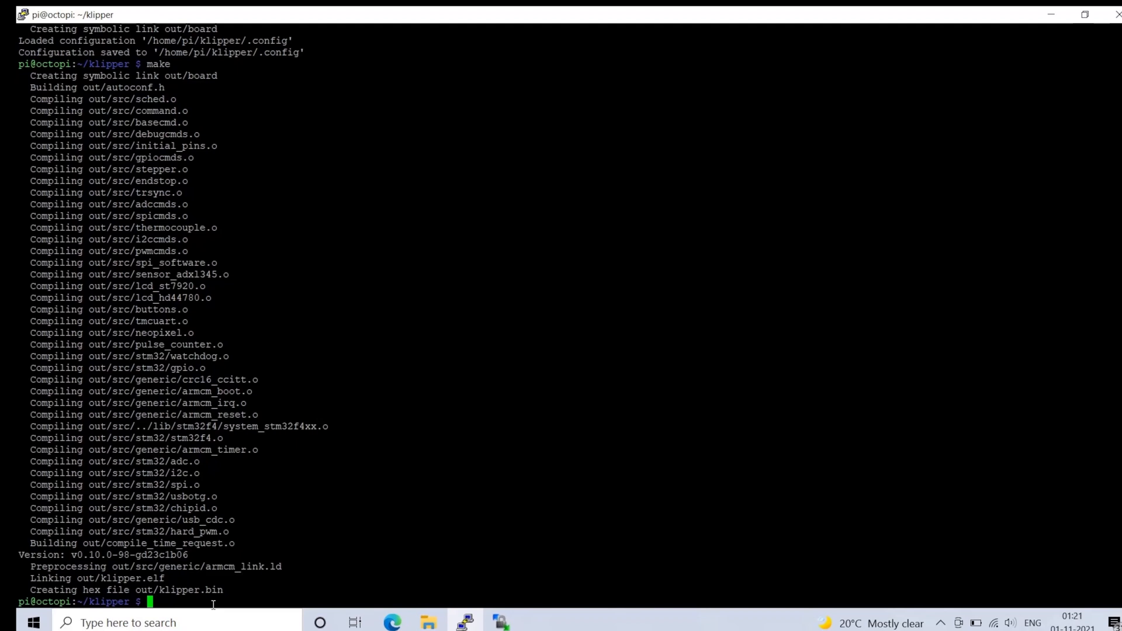
# Run lsusb before and after putting the board in DFU mode, then begin the make flash command.
pyautogui.write('lsusb')
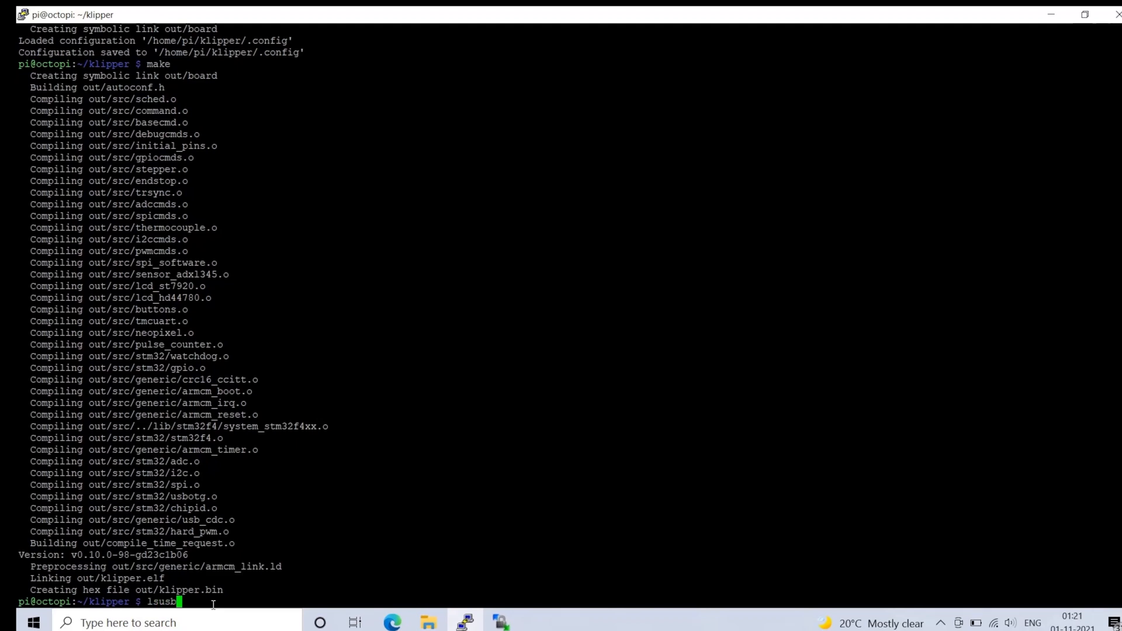
pyautogui.press('Return')
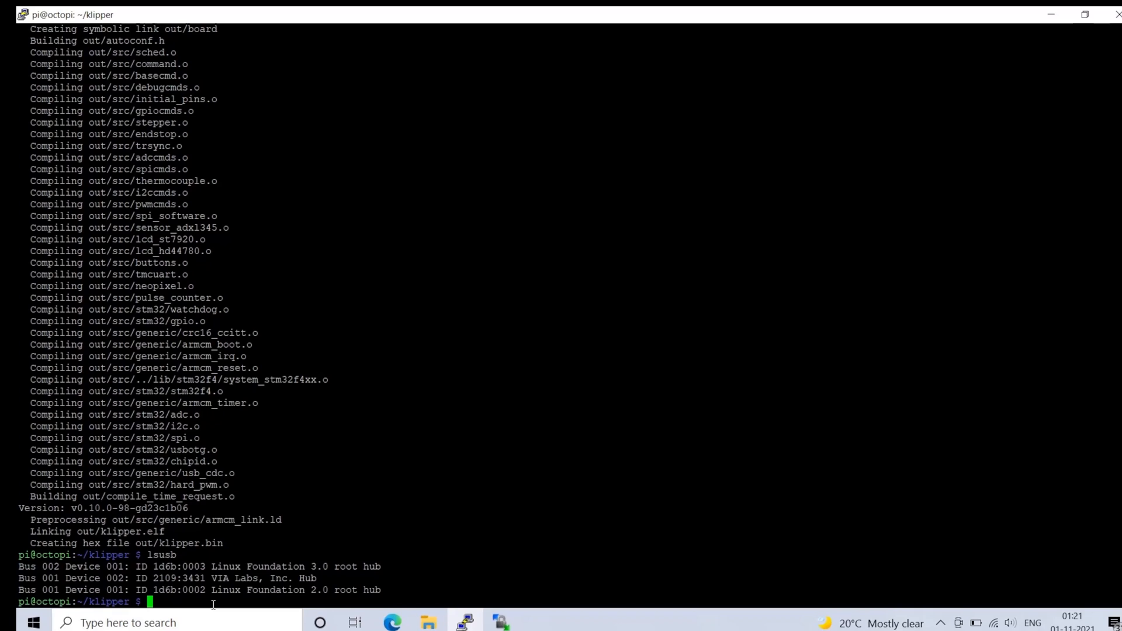
pyautogui.write('ls')
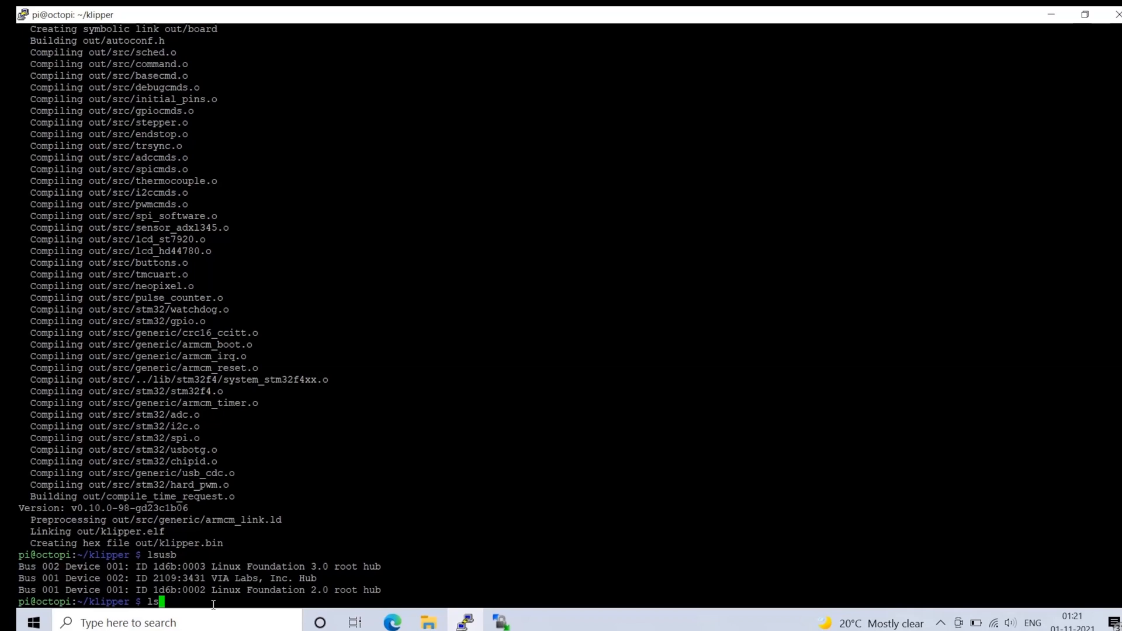
pyautogui.write('usb')
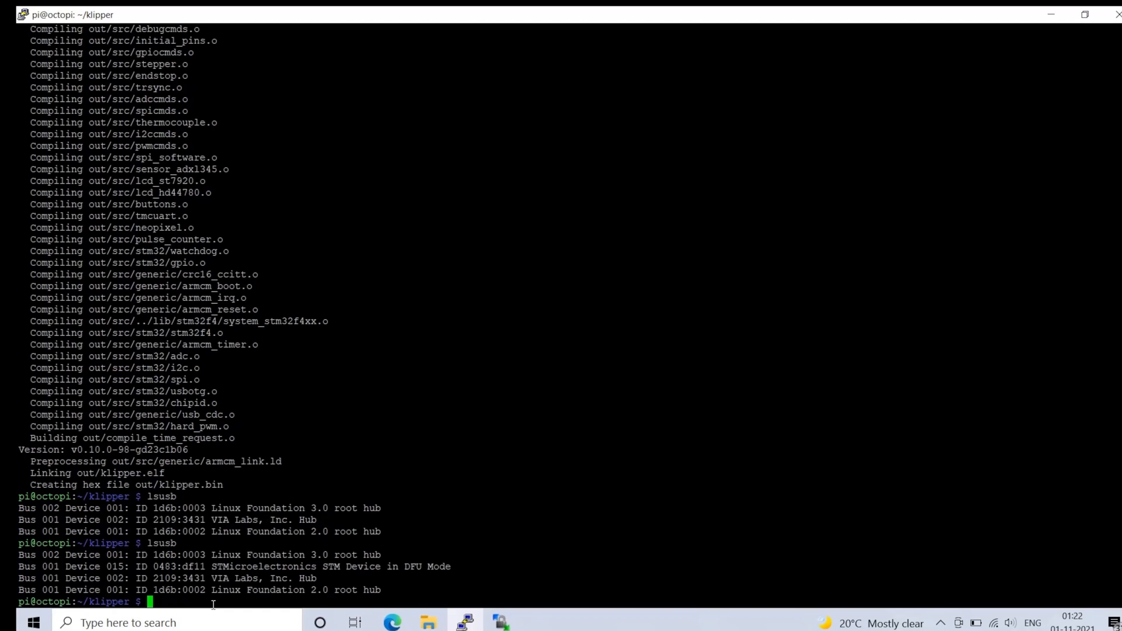
pyautogui.write('make')
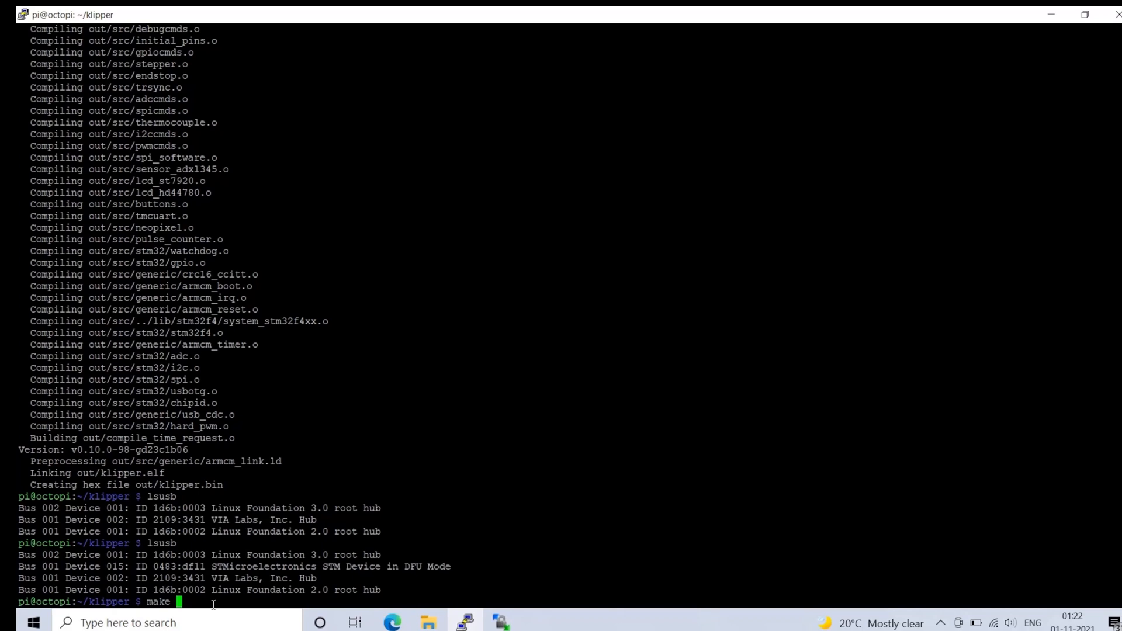
# Run make flash FLASH_DEVICE=0483:df11 to write Klipper to the DFU board.
pyautogui.write('flash')
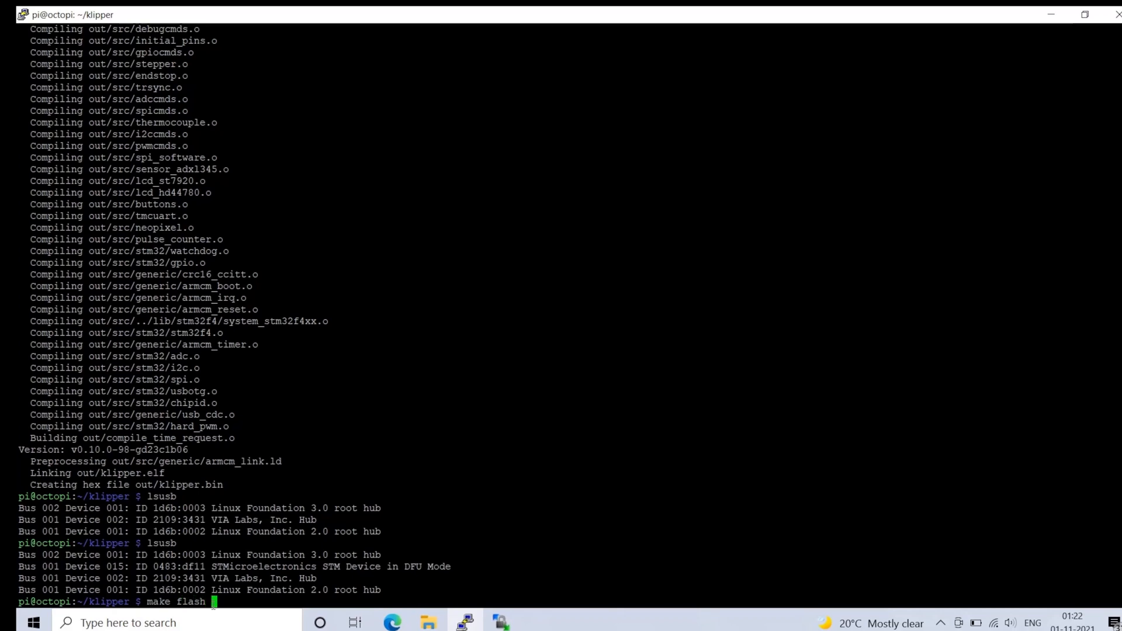
pyautogui.write('FLA')
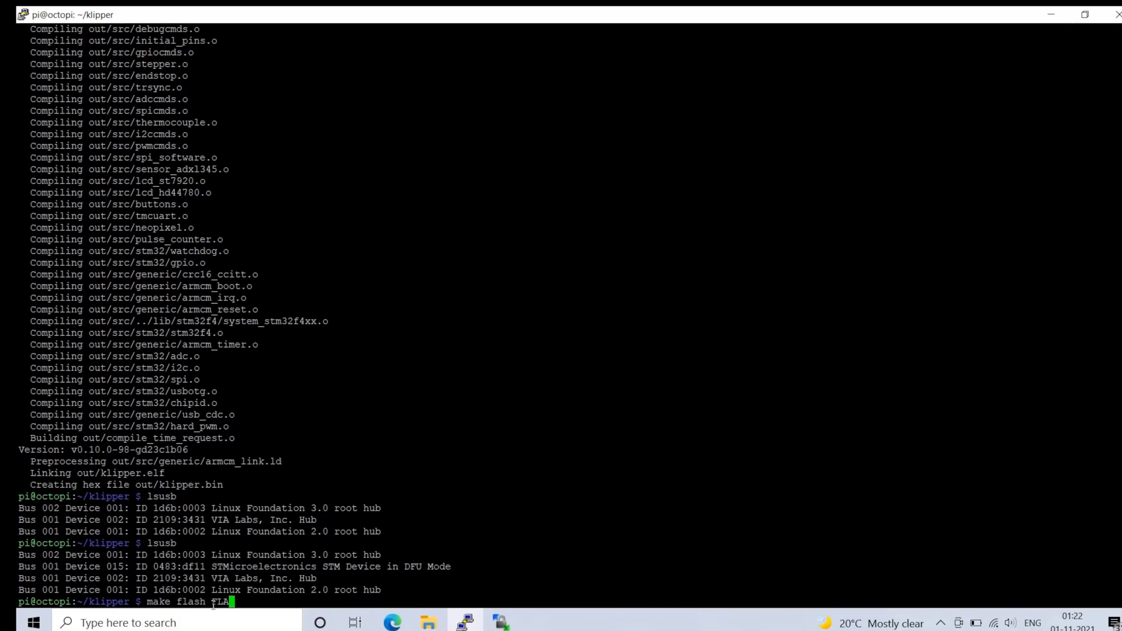
pyautogui.write('SH')
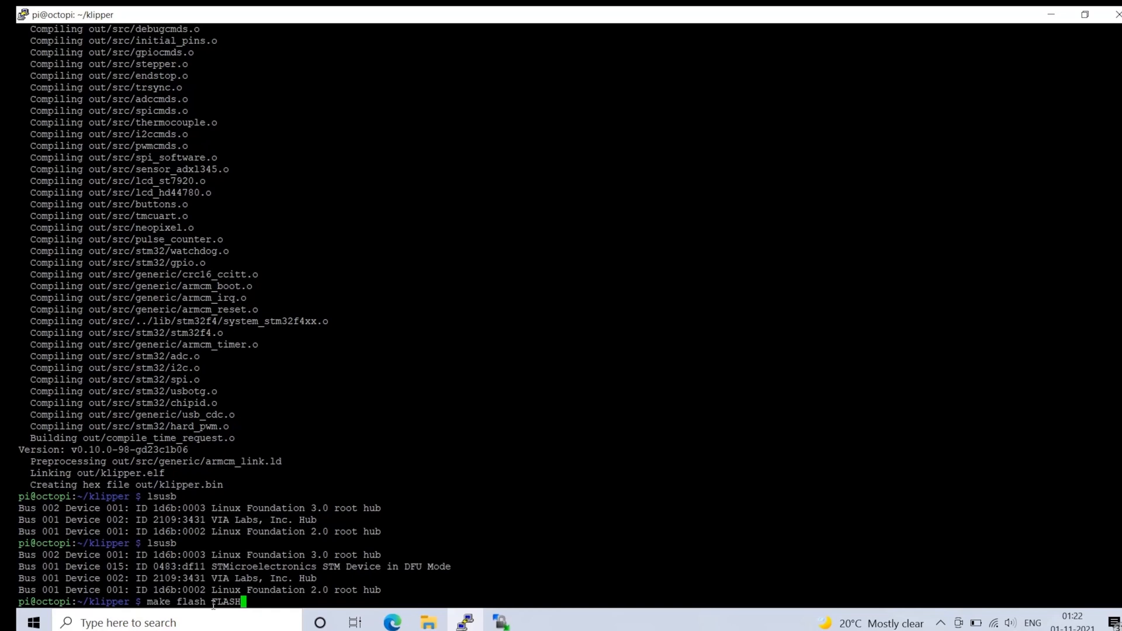
pyautogui.write('DEVI')
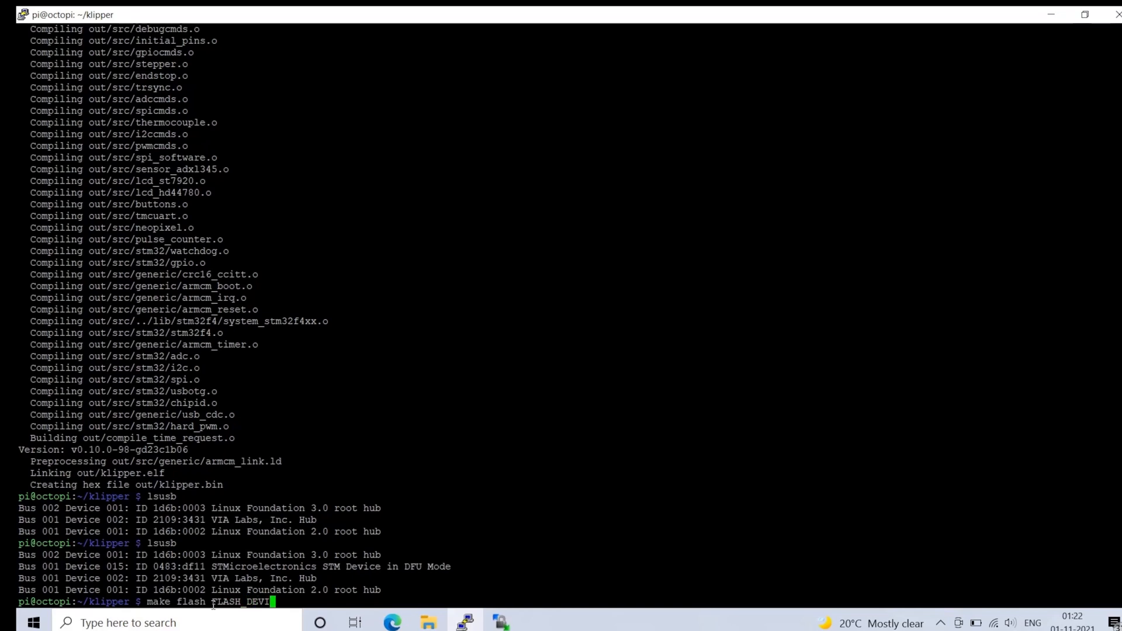
pyautogui.write('CE')
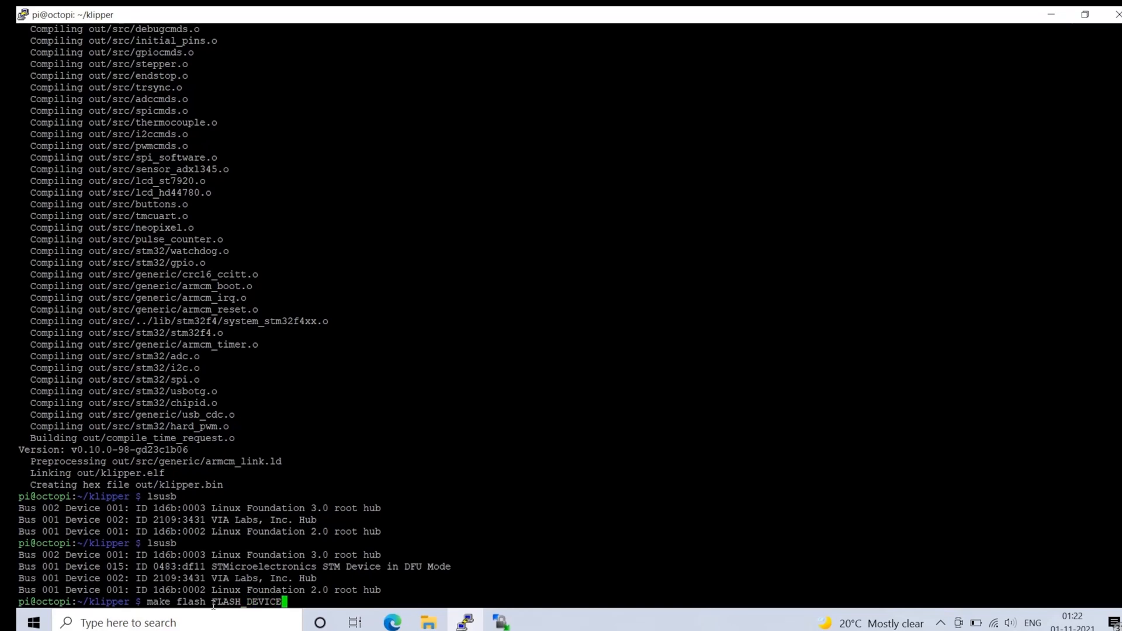
pyautogui.write('=')
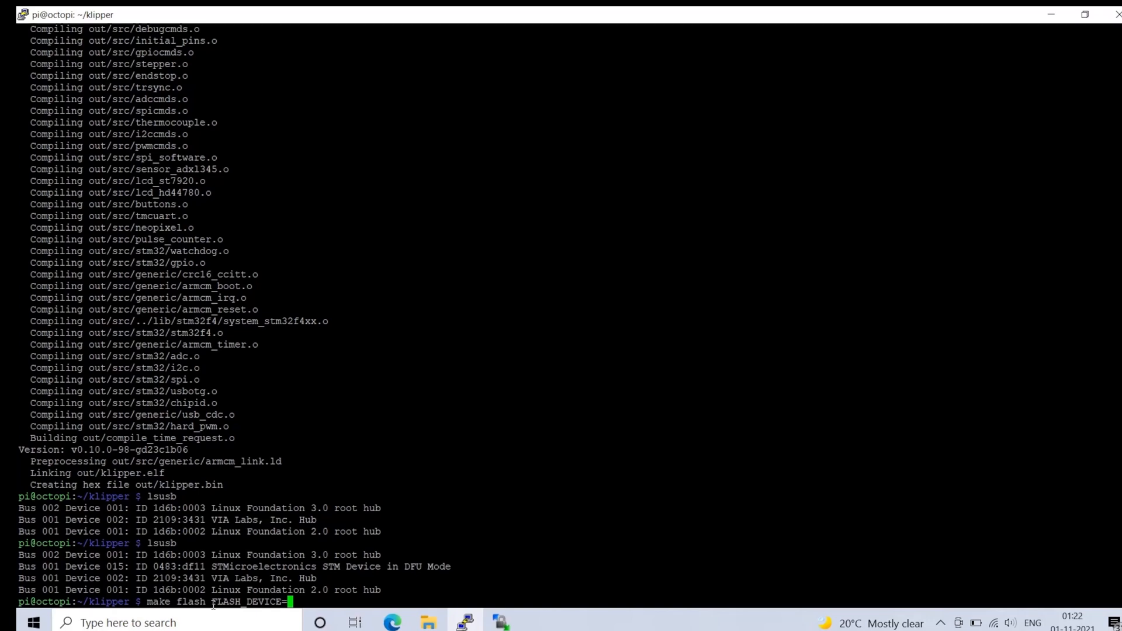
pyautogui.write('0')
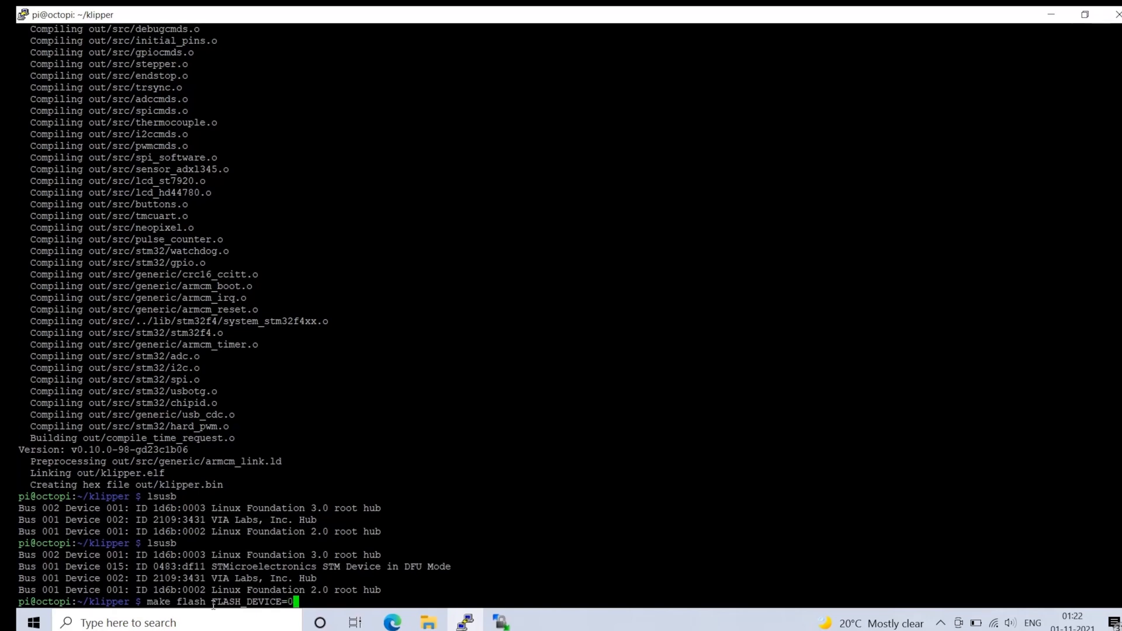
pyautogui.write('483')
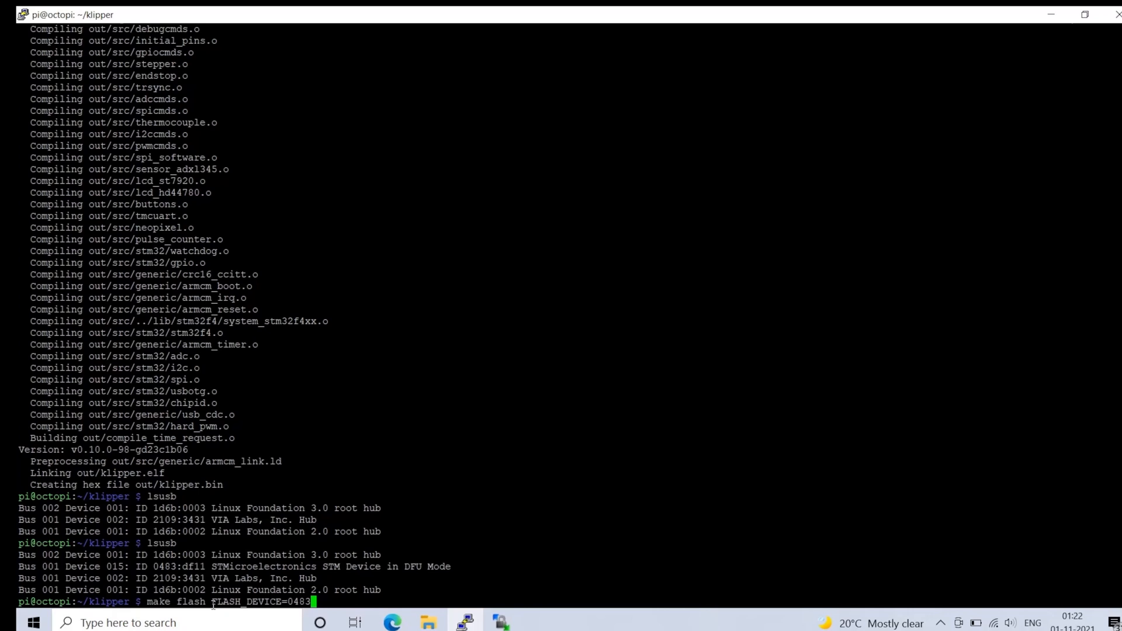
pyautogui.write(':')
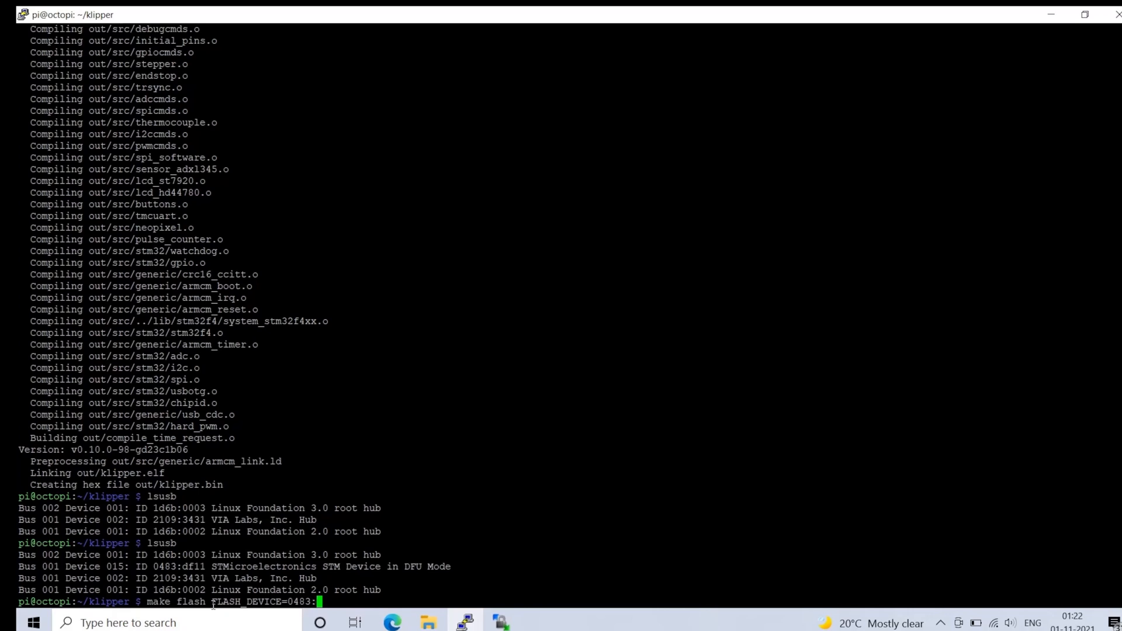
pyautogui.write('df11')
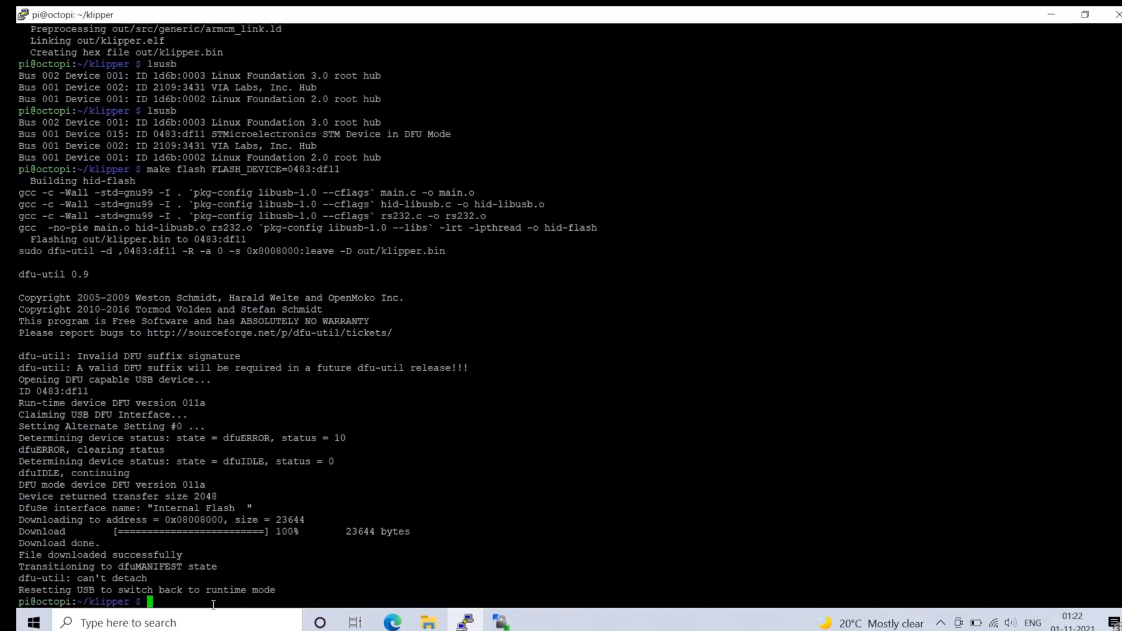
pyautogui.moveTo(295, 594)
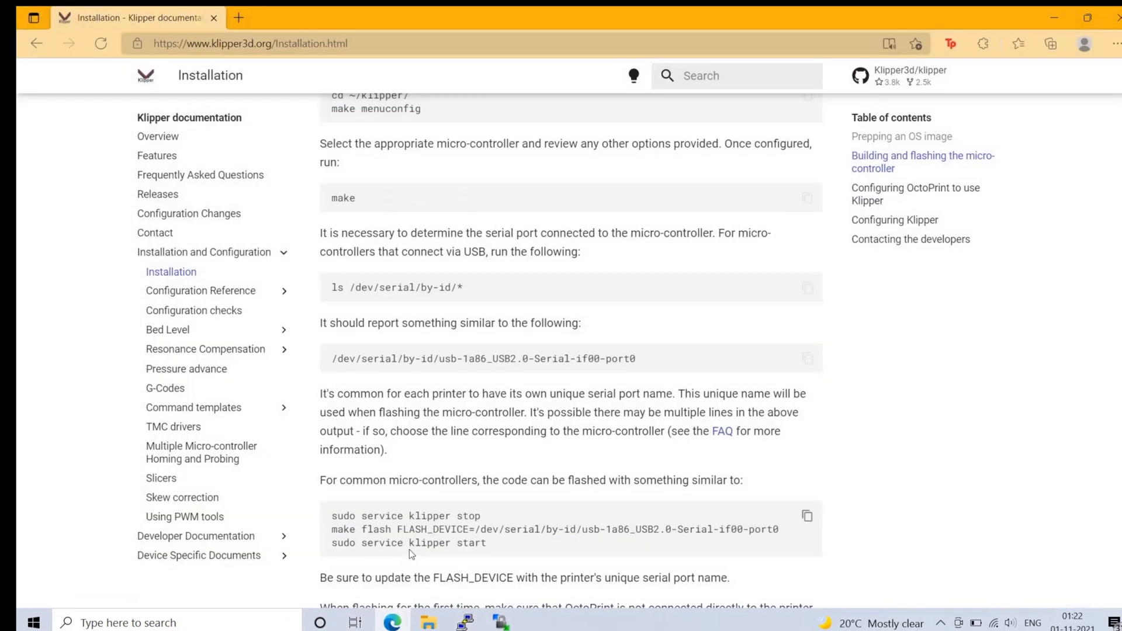
# Copy the command that lists serial devices from the Klipper Installation page.
pyautogui.scroll(-3)
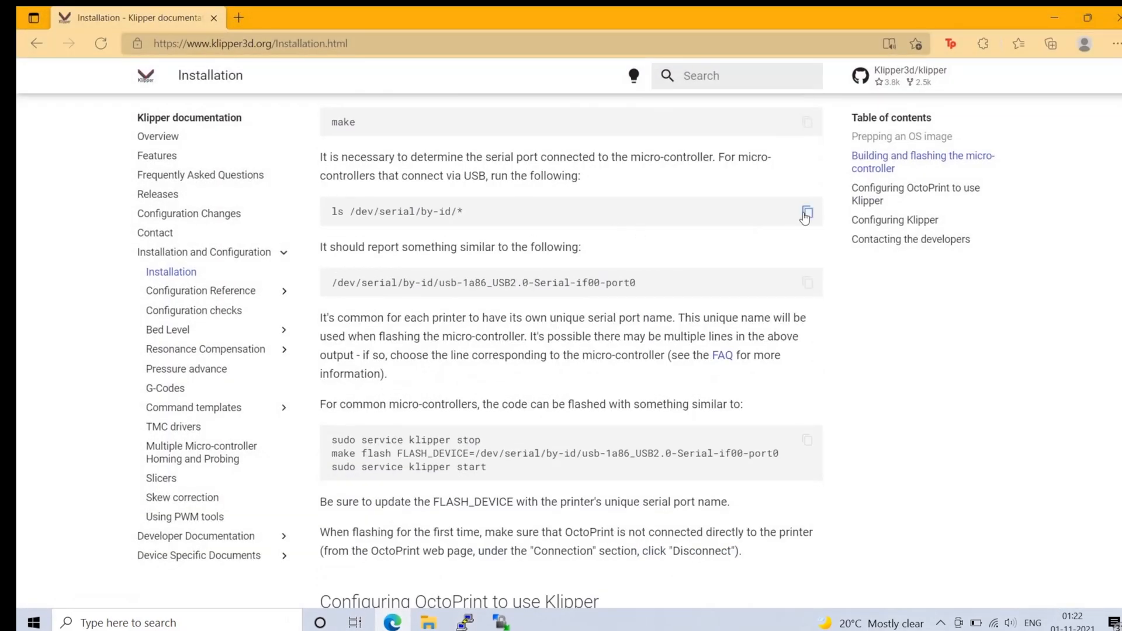
pyautogui.click(808, 212)
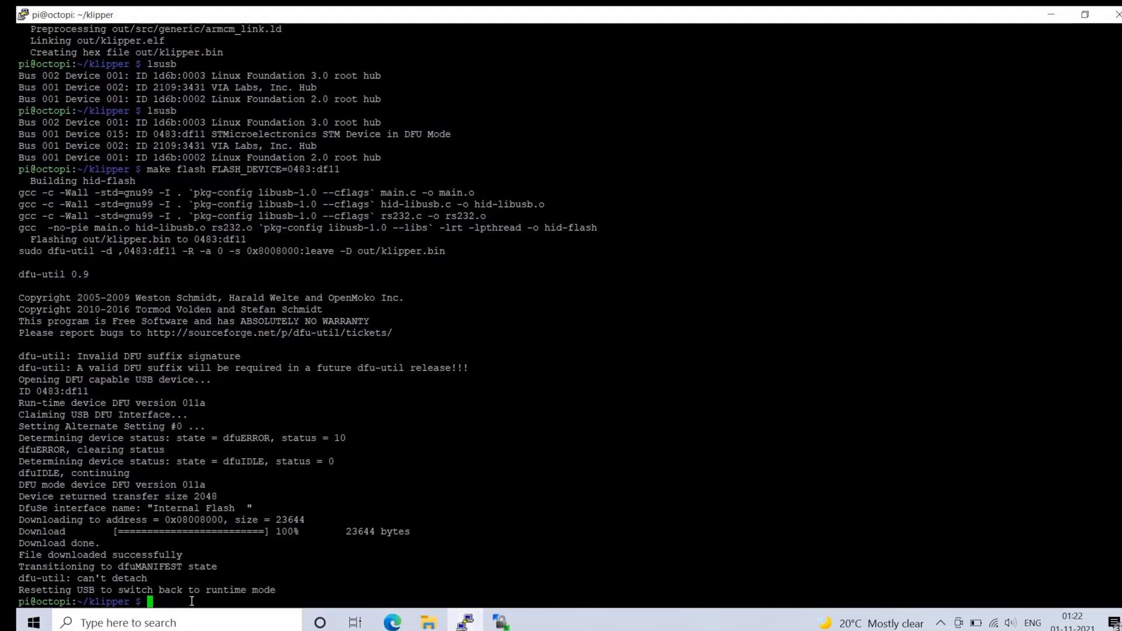
# List /dev/serial/by-id/* to reveal the Klipper stm32f446 USB serial device path.
pyautogui.write('ls /dev/serial/by-id/*')
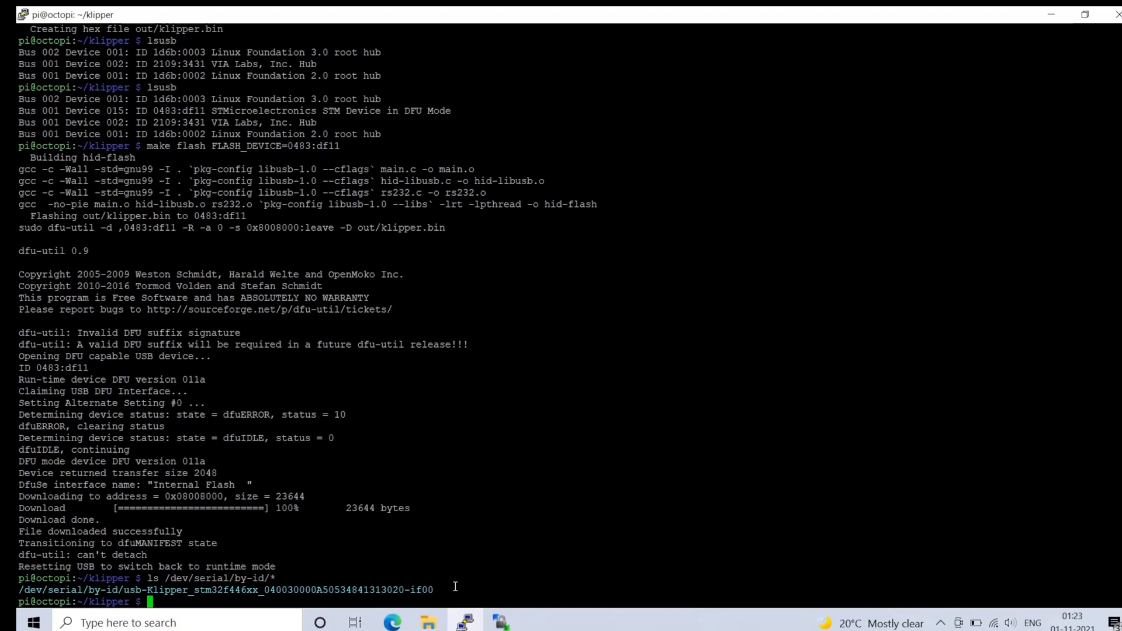
pyautogui.moveTo(442, 589)
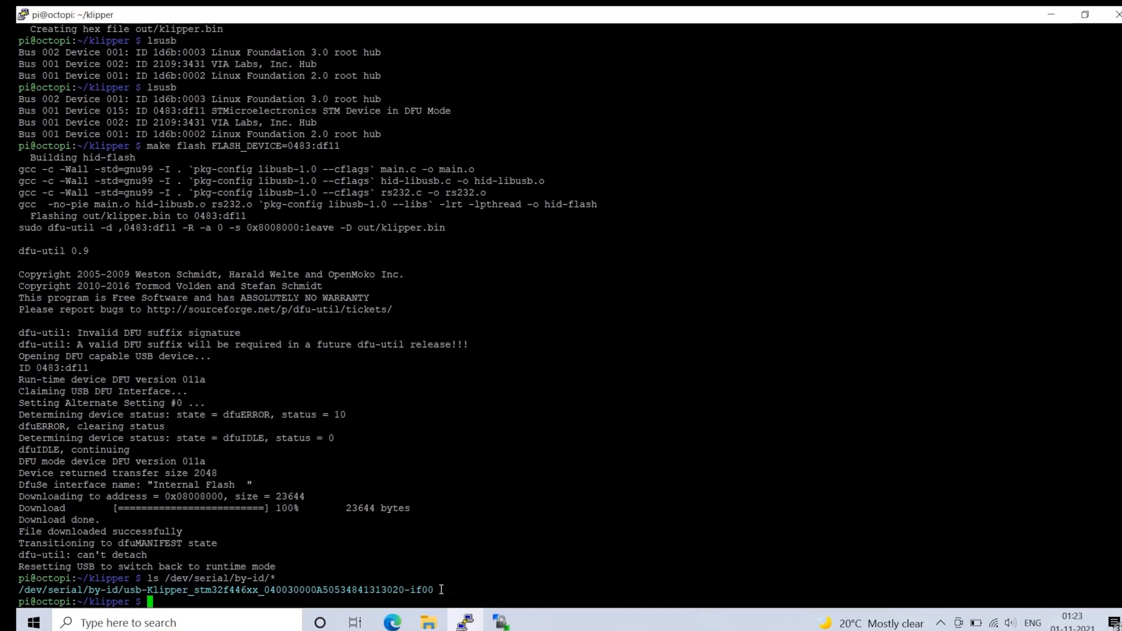
pyautogui.moveTo(159, 601)
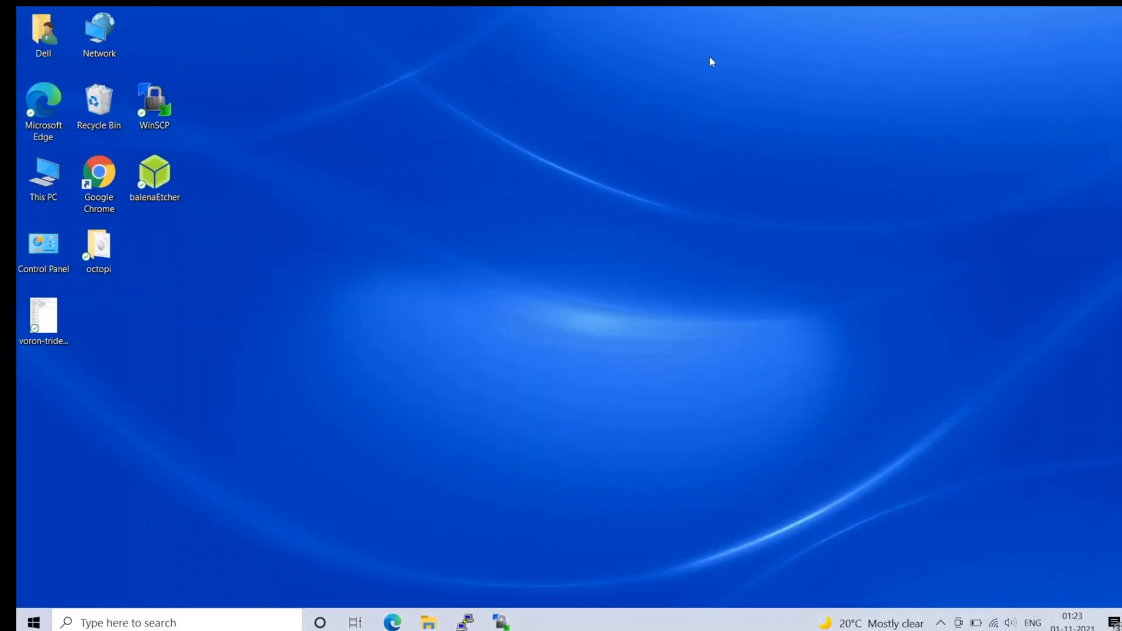
pyautogui.moveTo(330, 165)
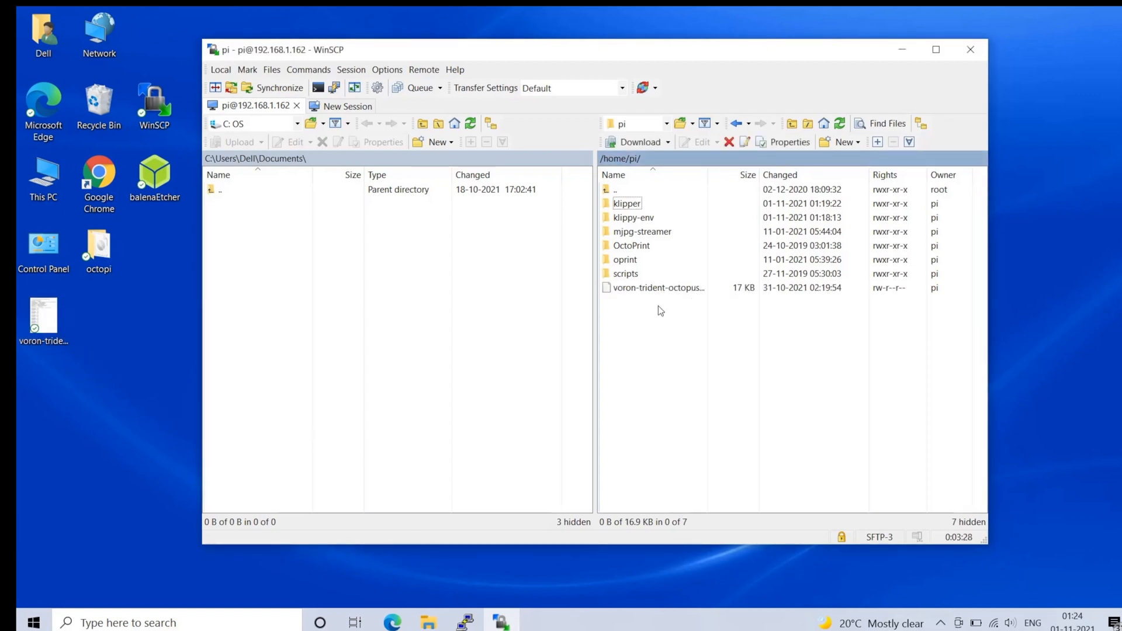
# Open voron-trident-octopus.cfg from /home/pi and select the [mcu] serial placeholder line.
pyautogui.click(659, 288)
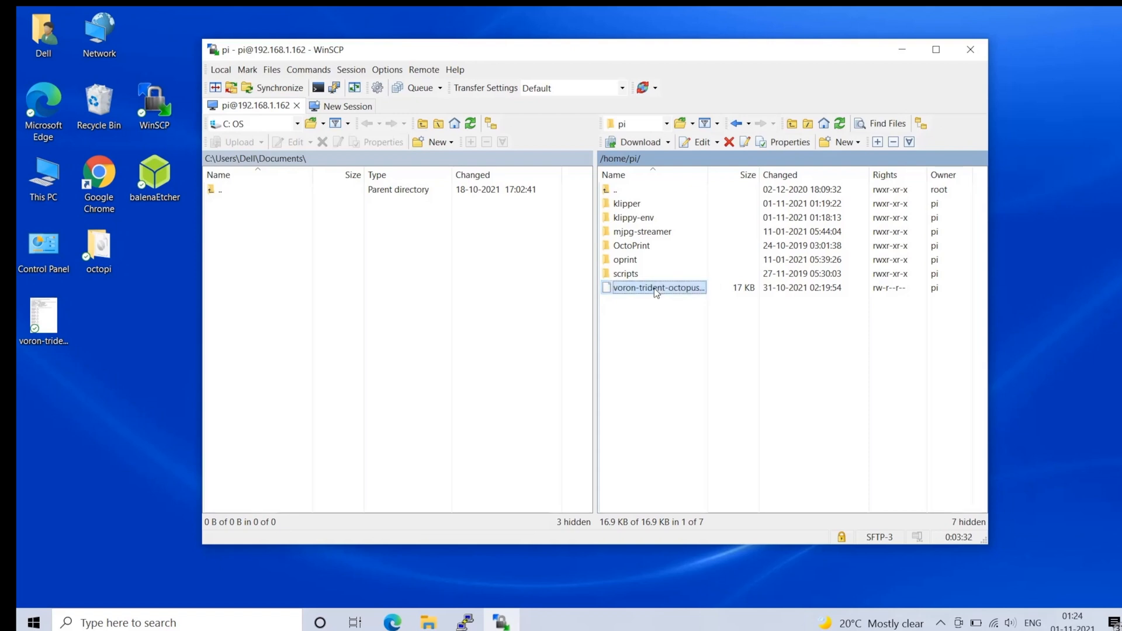
pyautogui.doubleClick(655, 288)
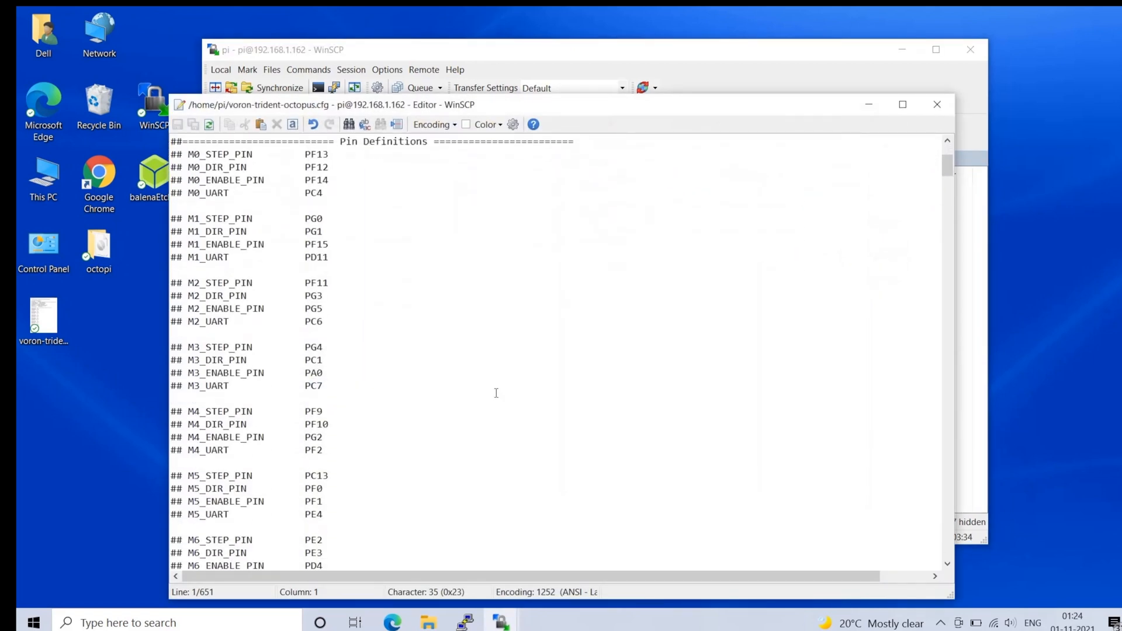
pyautogui.scroll(-3)
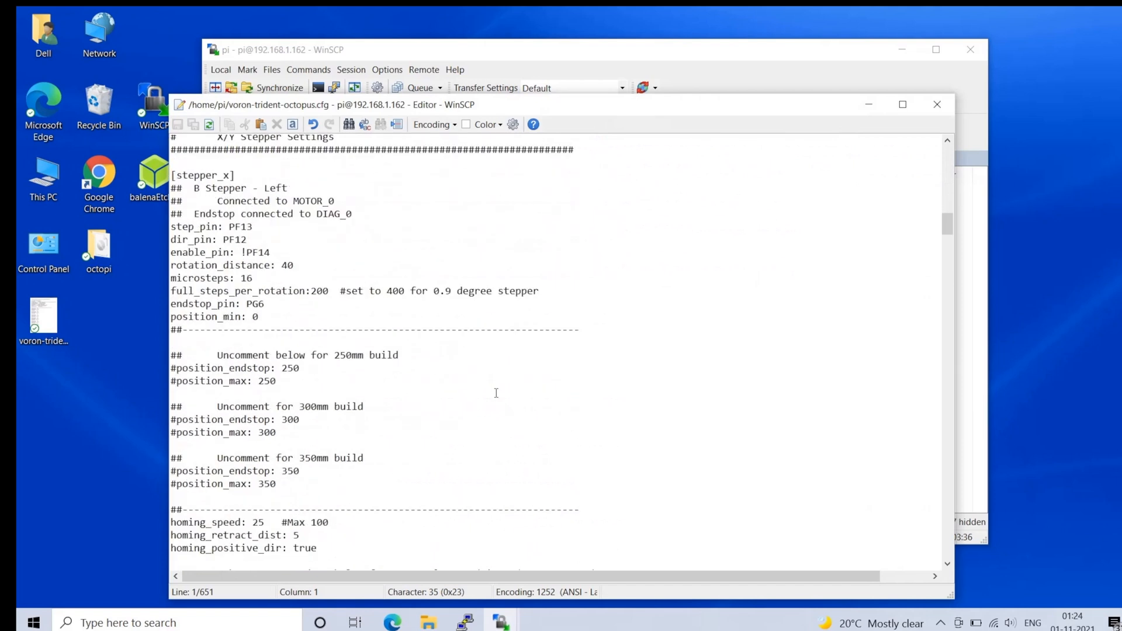
pyautogui.scroll(-3)
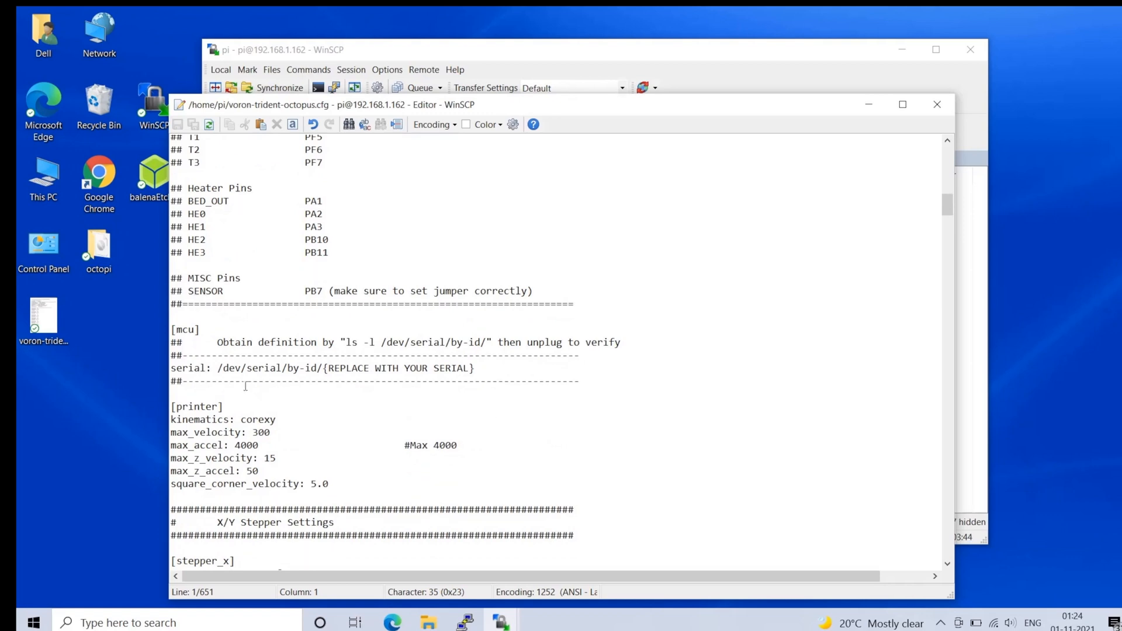
pyautogui.moveTo(212, 368); pyautogui.dragTo(472, 368)
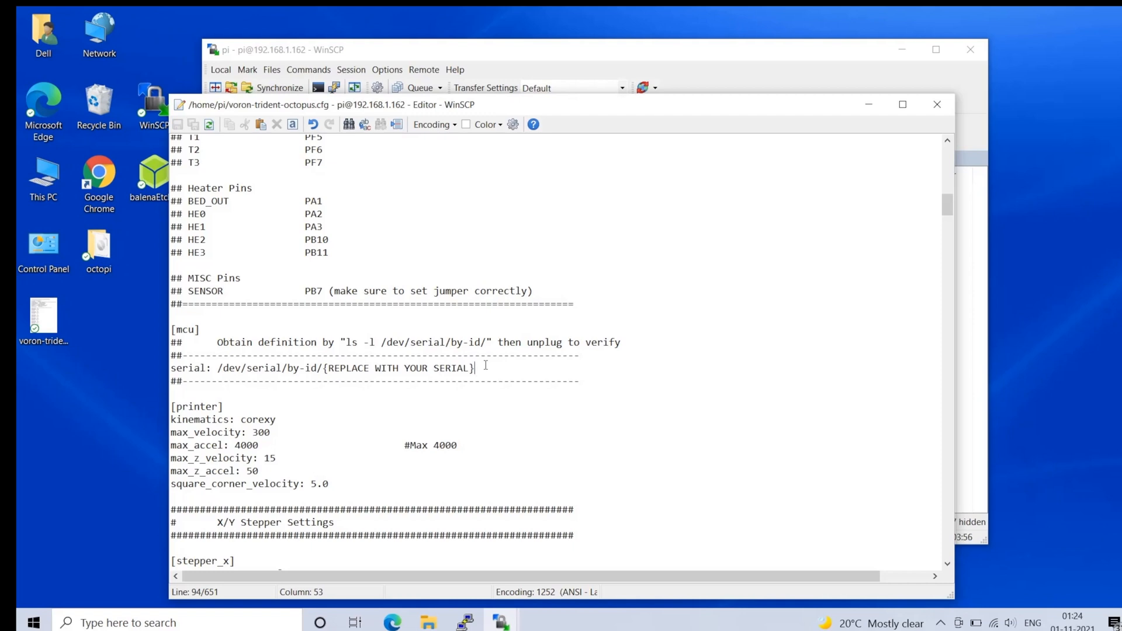
pyautogui.moveTo(930, 241)
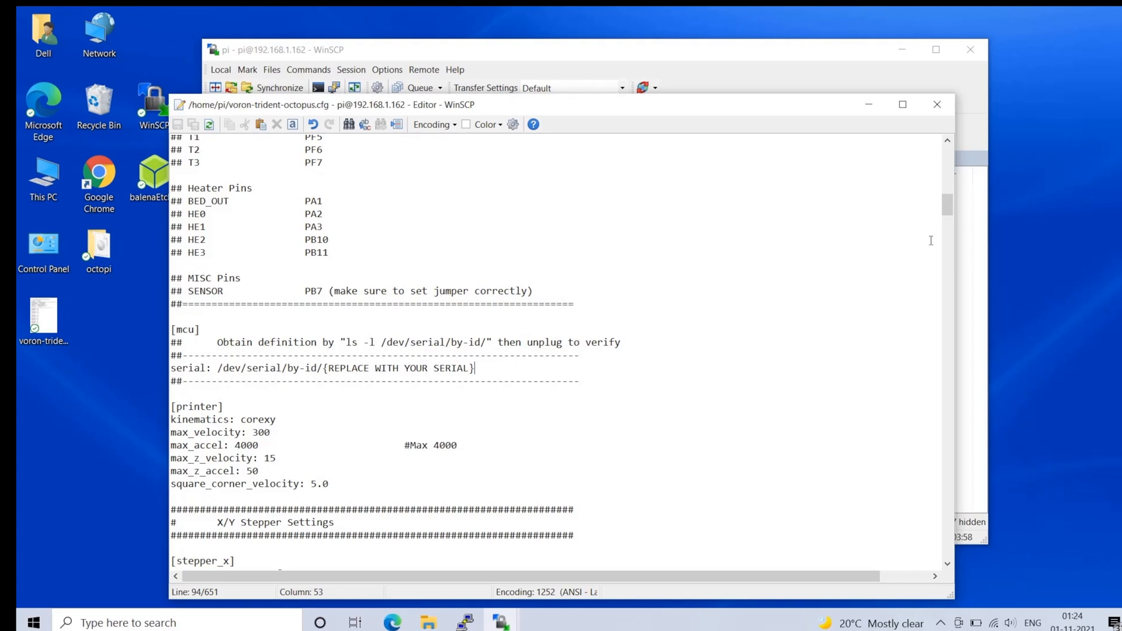
pyautogui.moveTo(936, 104)
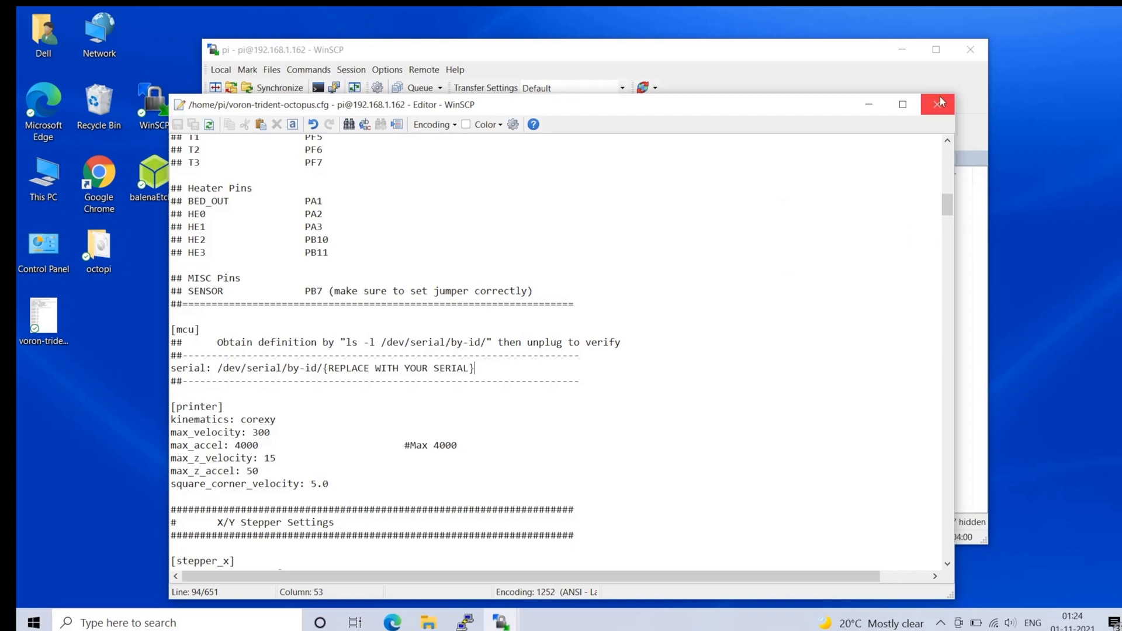
pyautogui.moveTo(939, 104)
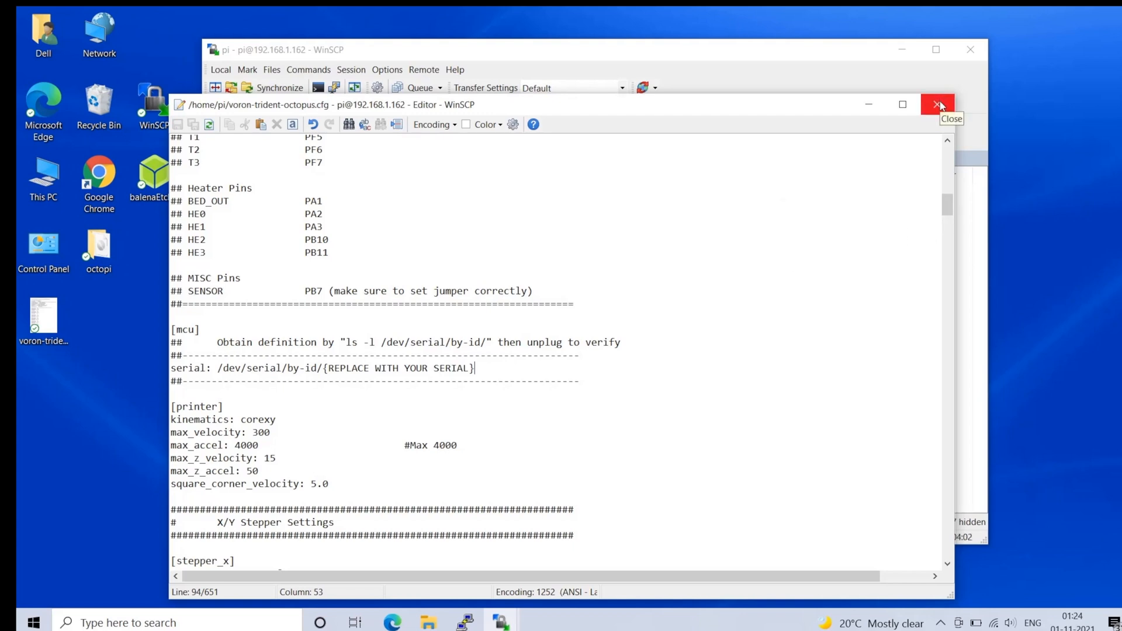